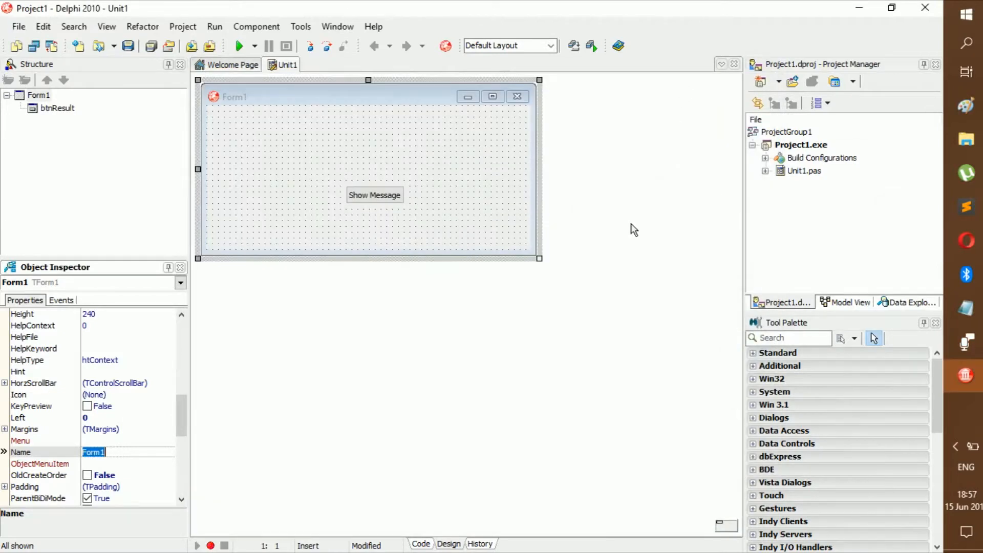
pyautogui.moveTo(547, 233)
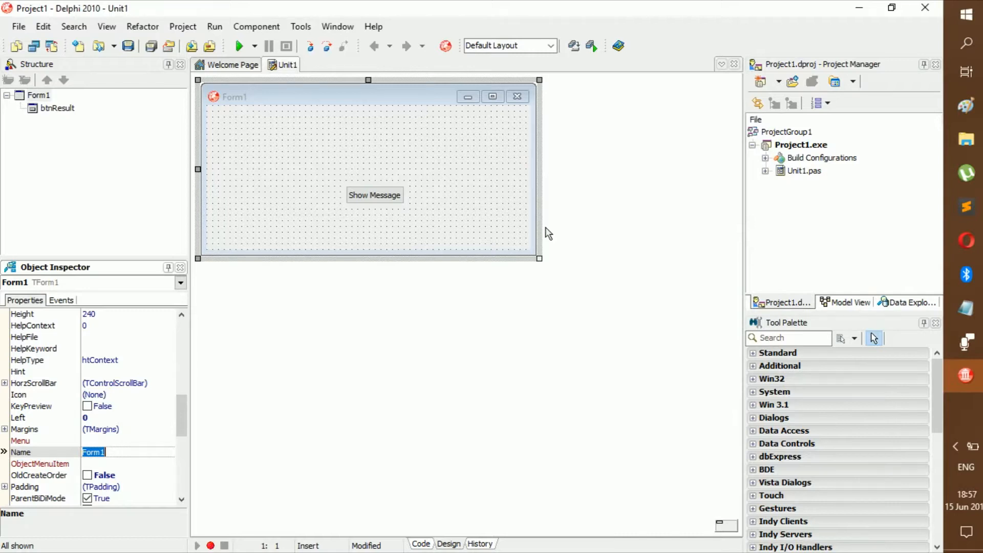
pyautogui.moveTo(389, 204)
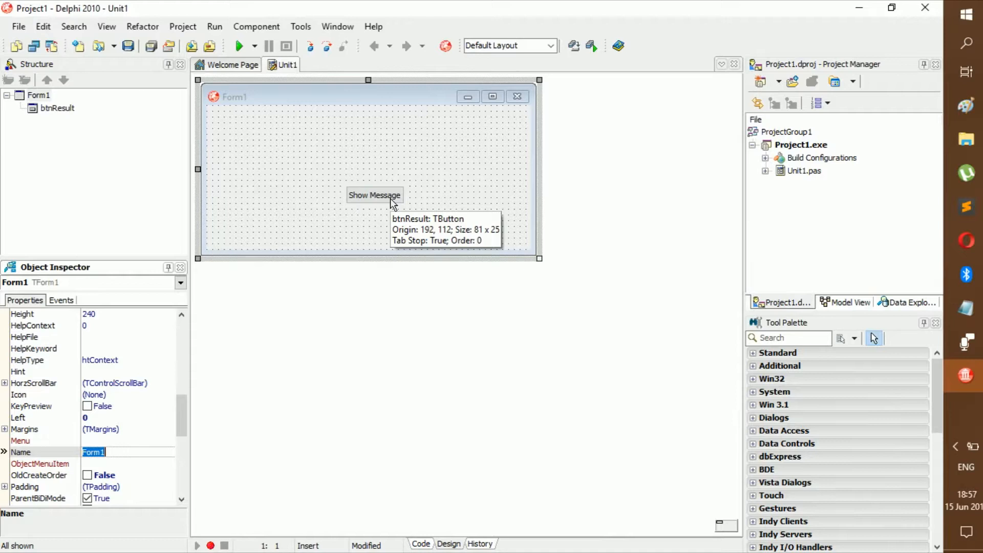
pyautogui.moveTo(472, 222)
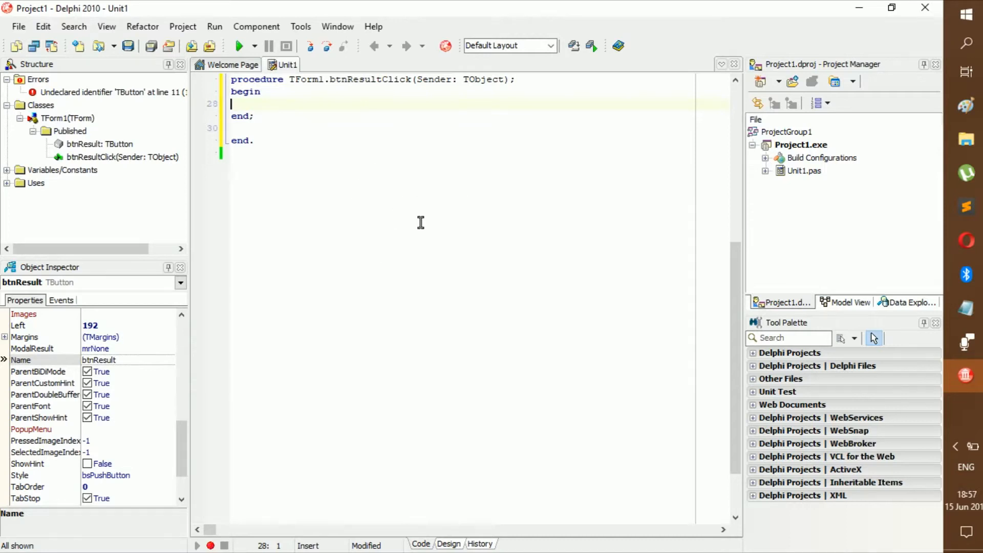
# Add a //Plus comment in the btnResultClick handler.
pyautogui.write('//+')
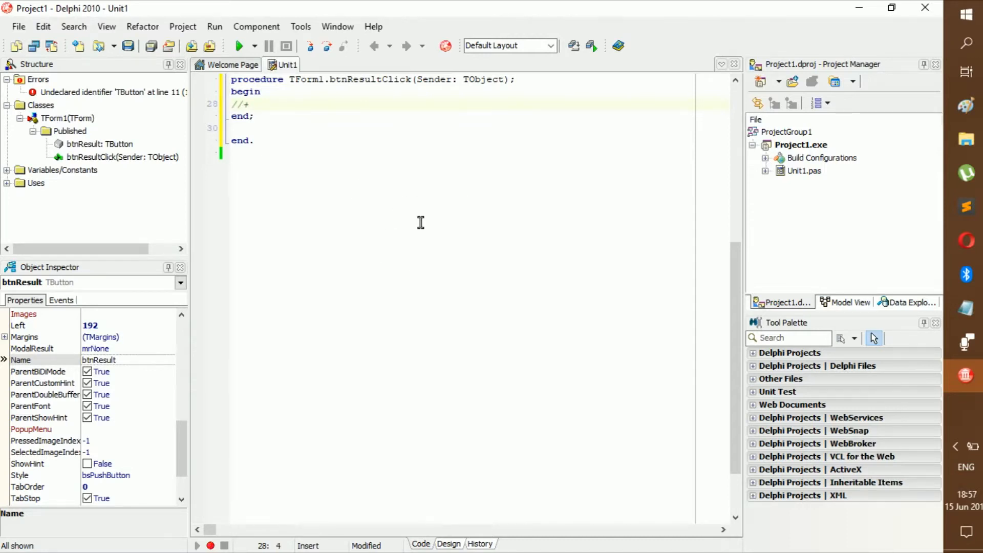
pyautogui.write('lus')
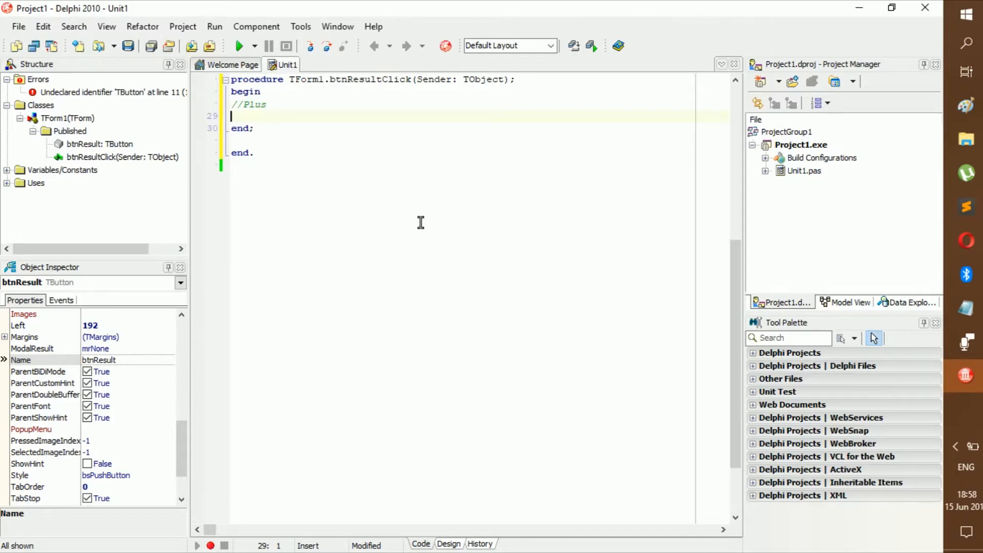
# Write ShowMessage(inttostr(5+6)); using code completion for ShowMessage.
pyautogui.write('showm')
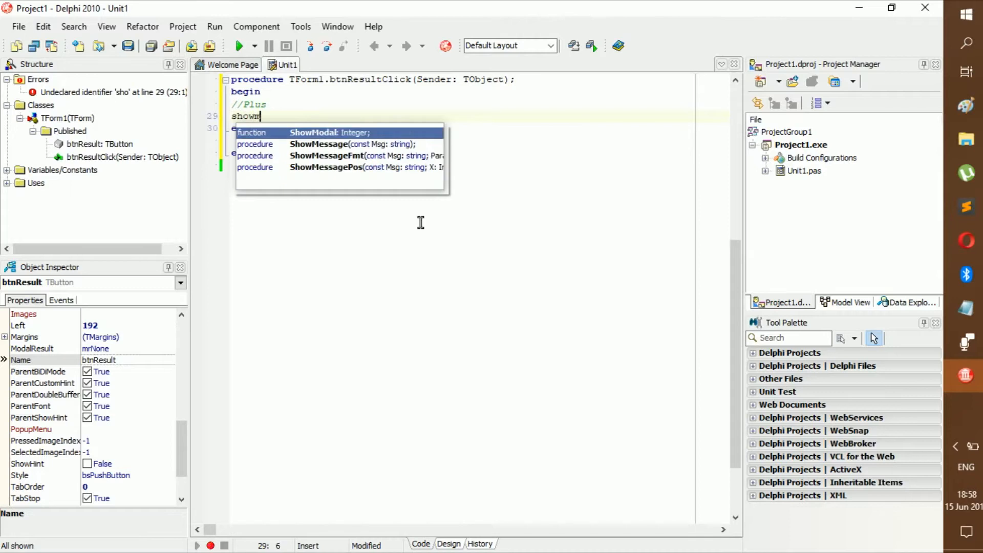
pyautogui.click(318, 143)
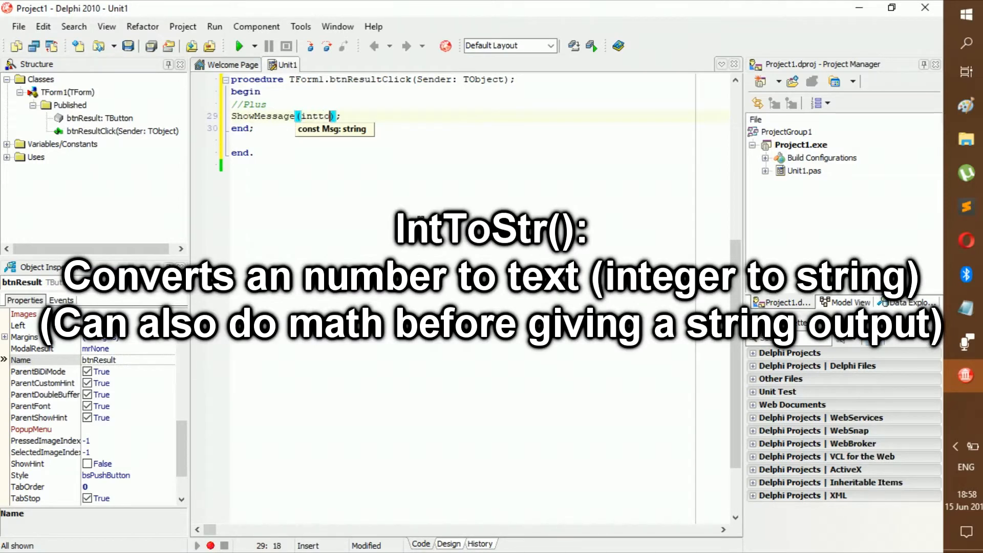
pyautogui.write('ostr')
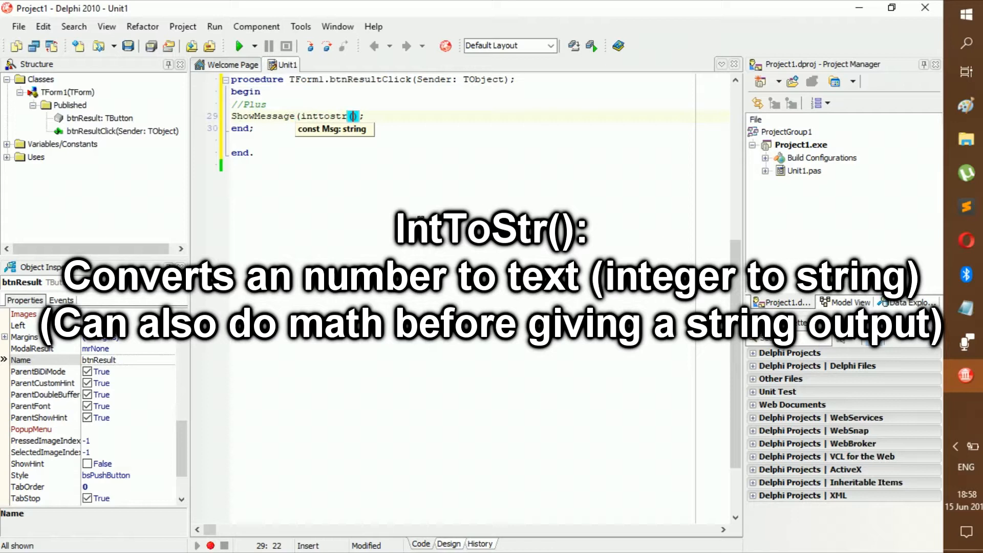
pyautogui.write('(')
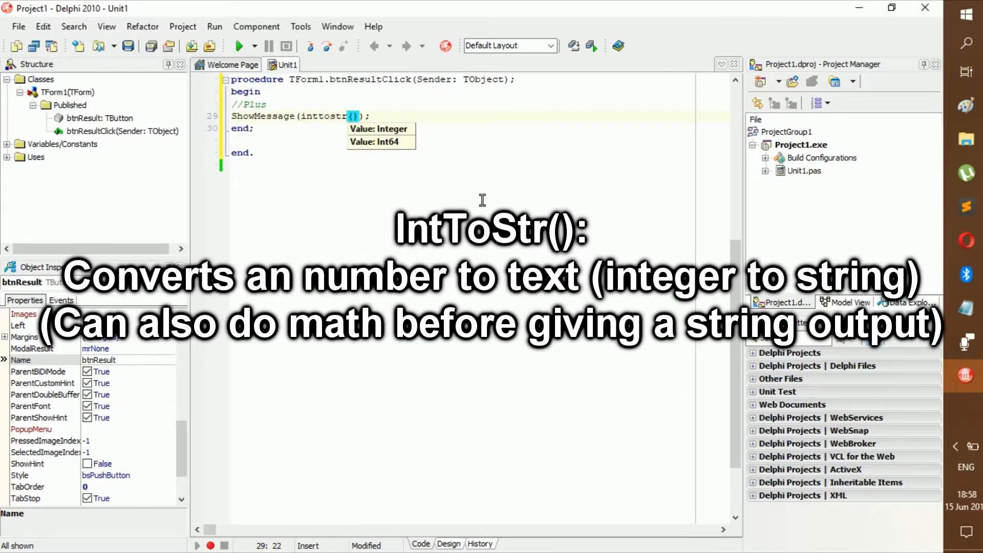
pyautogui.write('5+')
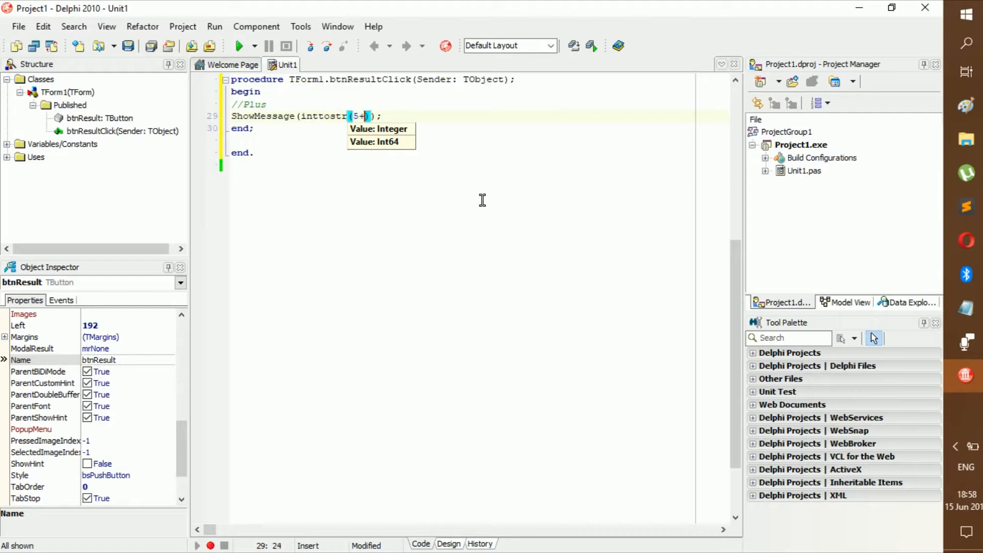
pyautogui.write('6')
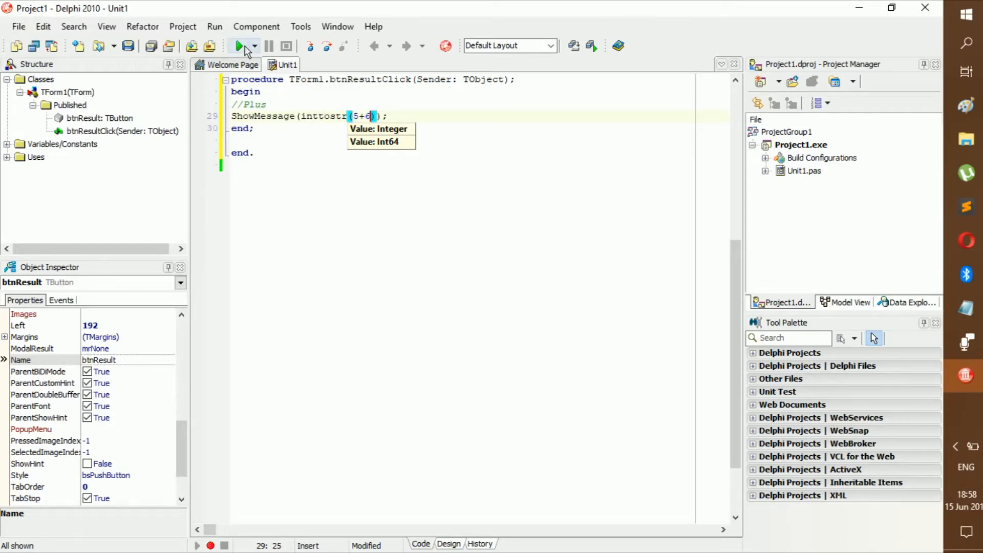
# Run the program, show the message reading 11, and dismiss it.
pyautogui.click(239, 47)
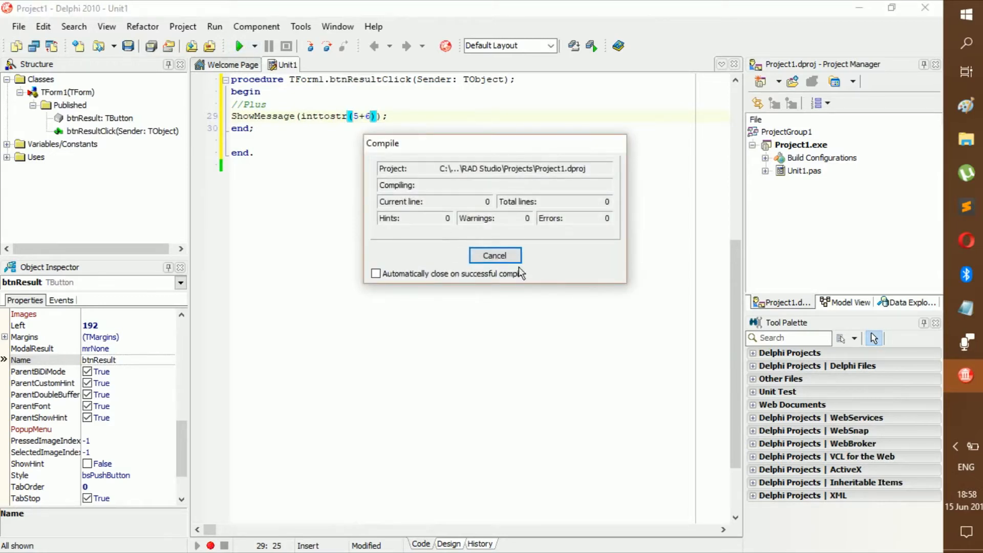
pyautogui.click(494, 256)
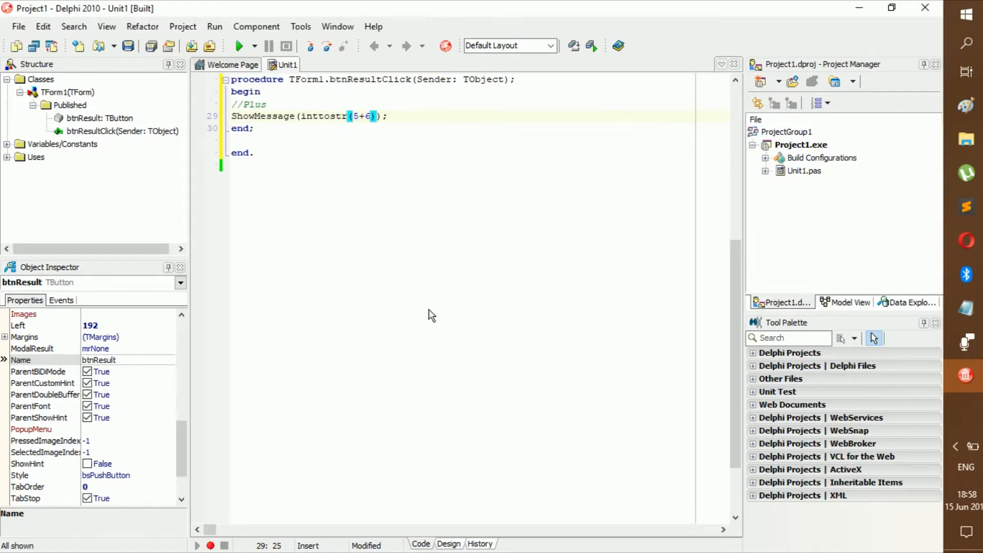
pyautogui.click(244, 46)
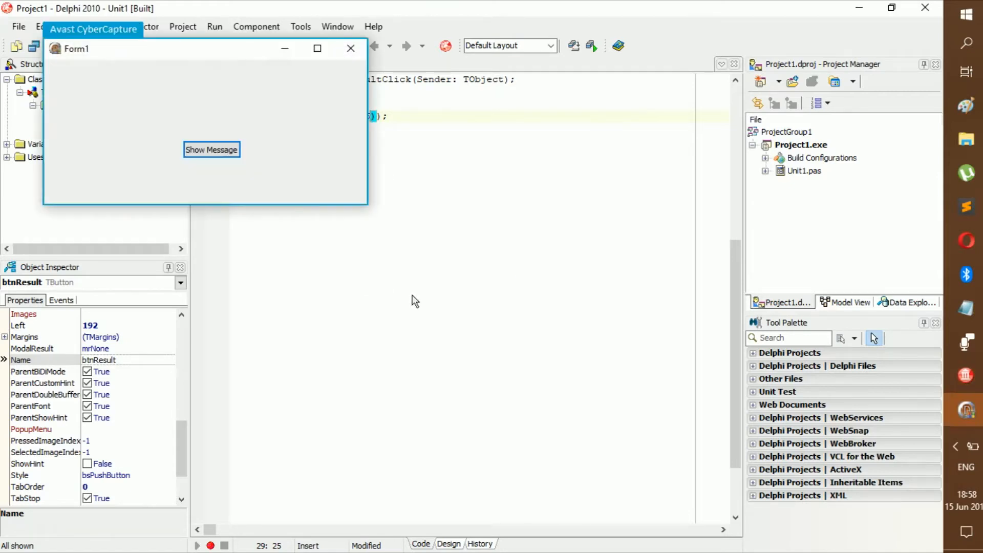
pyautogui.click(211, 149)
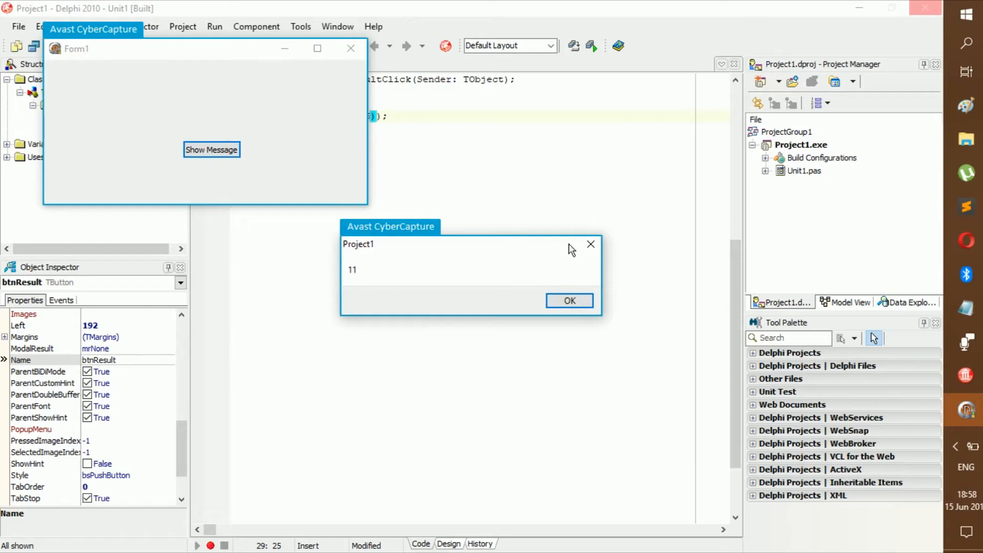
pyautogui.click(569, 301)
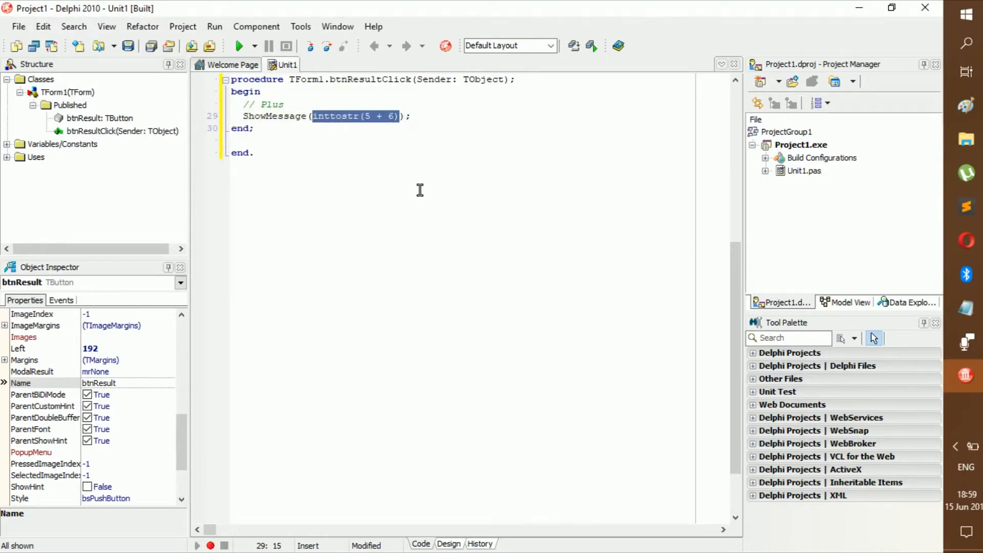
# Change the argument to '5' + '6' so the message joins two strings.
pyautogui.write("'5'")
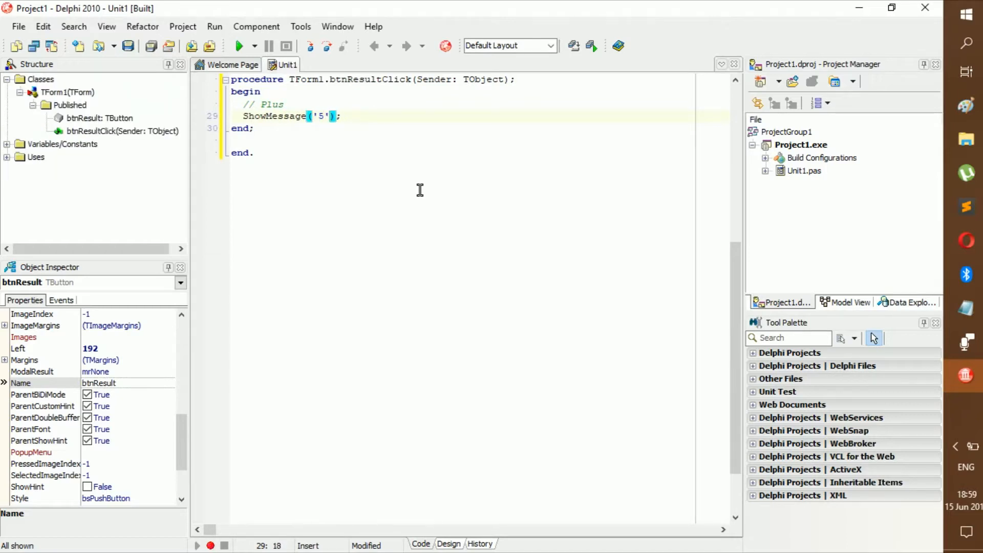
pyautogui.write("+ '")
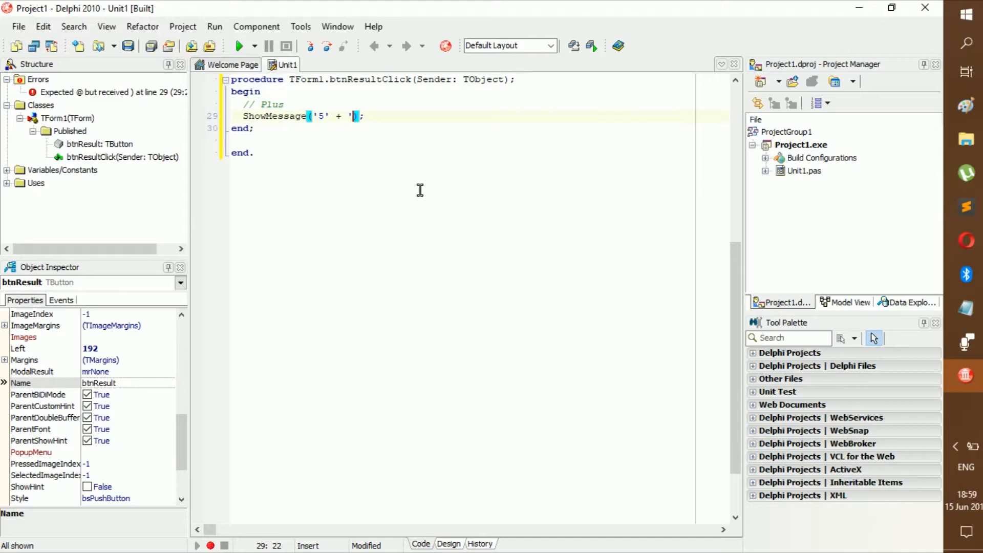
pyautogui.write('6')
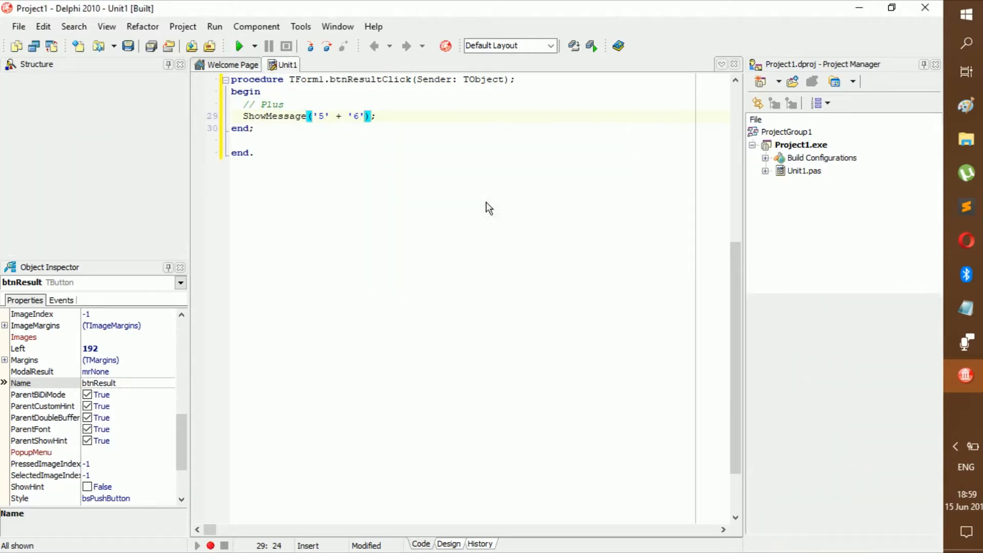
# Run the joined-text version, view its message, dismiss it and start editing again.
pyautogui.click(240, 46)
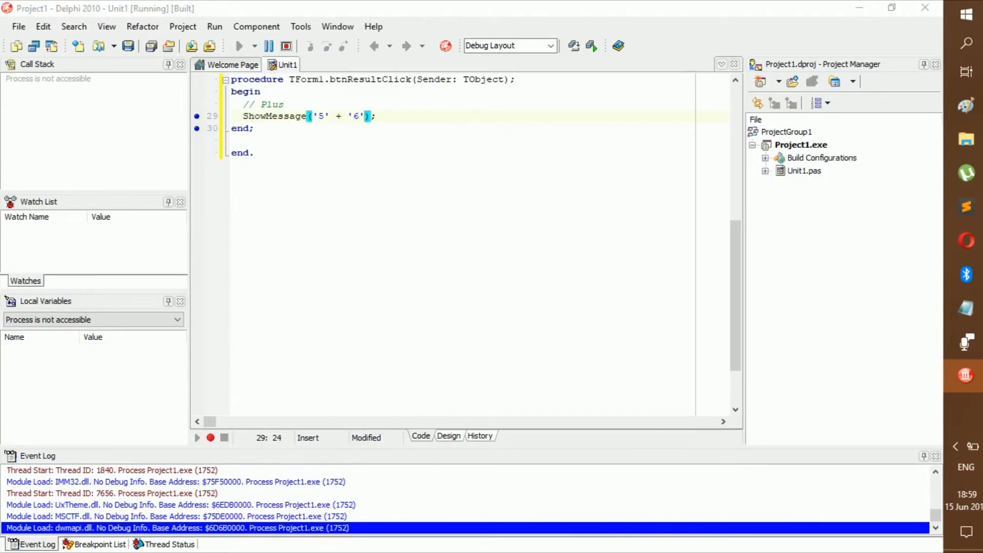
pyautogui.click(286, 225)
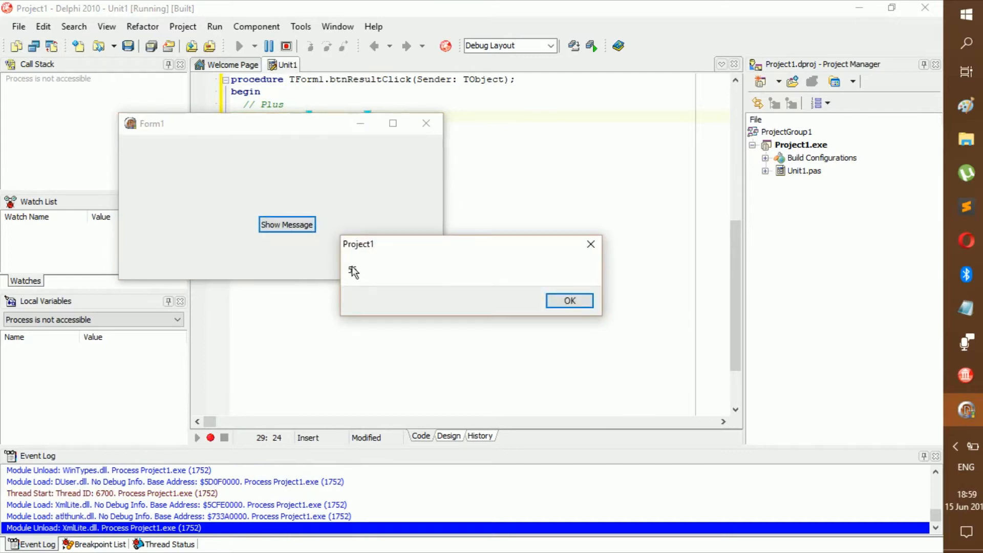
pyautogui.click(569, 301)
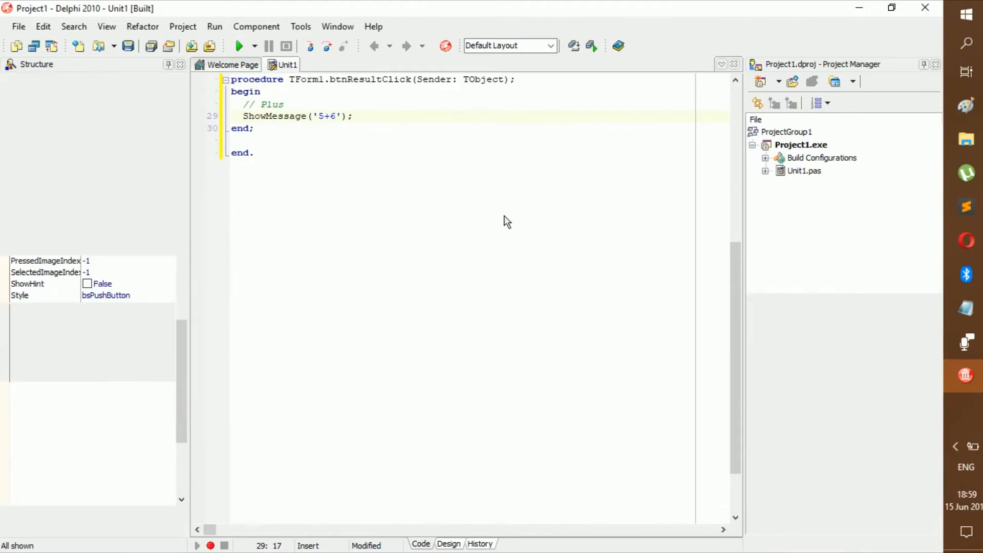
pyautogui.click(240, 46)
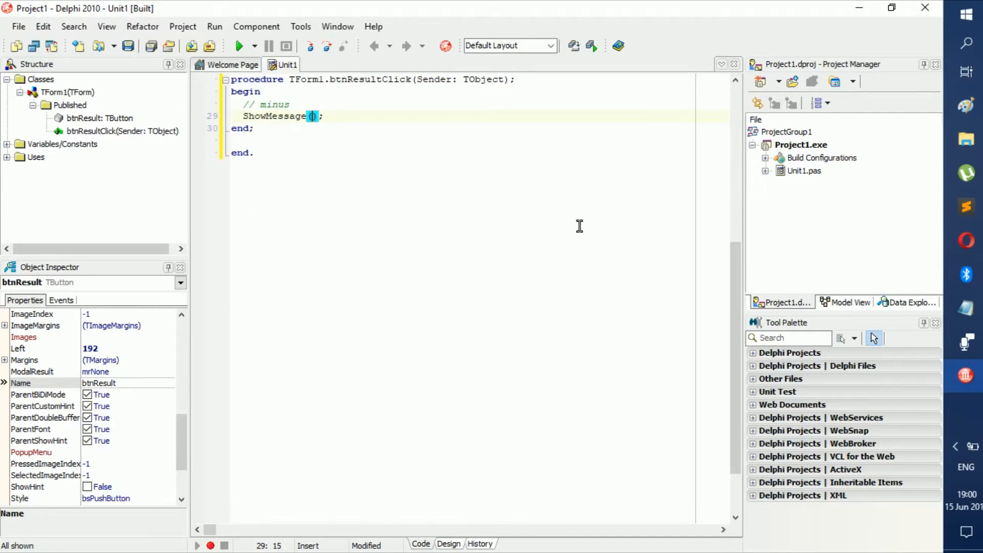
# Make the message argument inttostr(5-5) for subtraction.
pyautogui.write('inttostr')
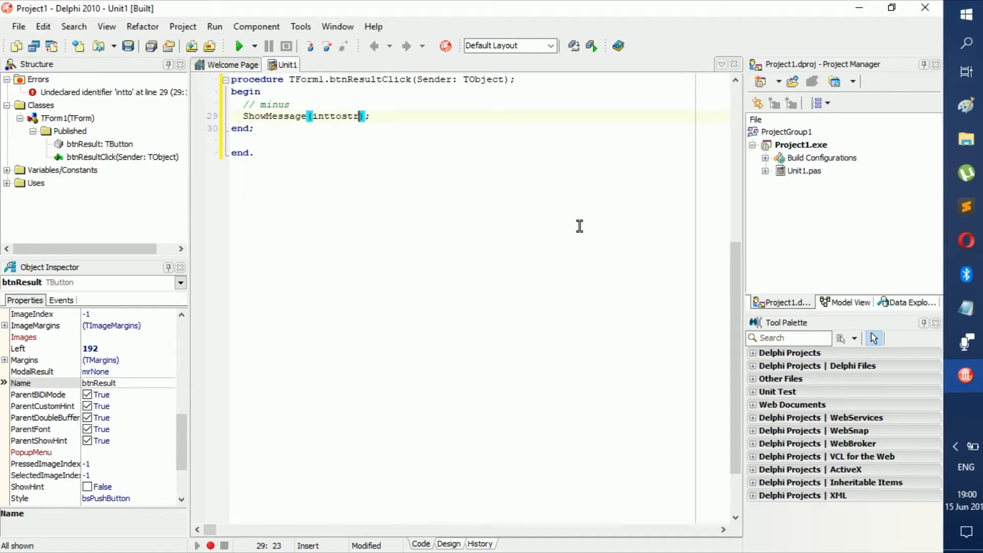
pyautogui.write('(')
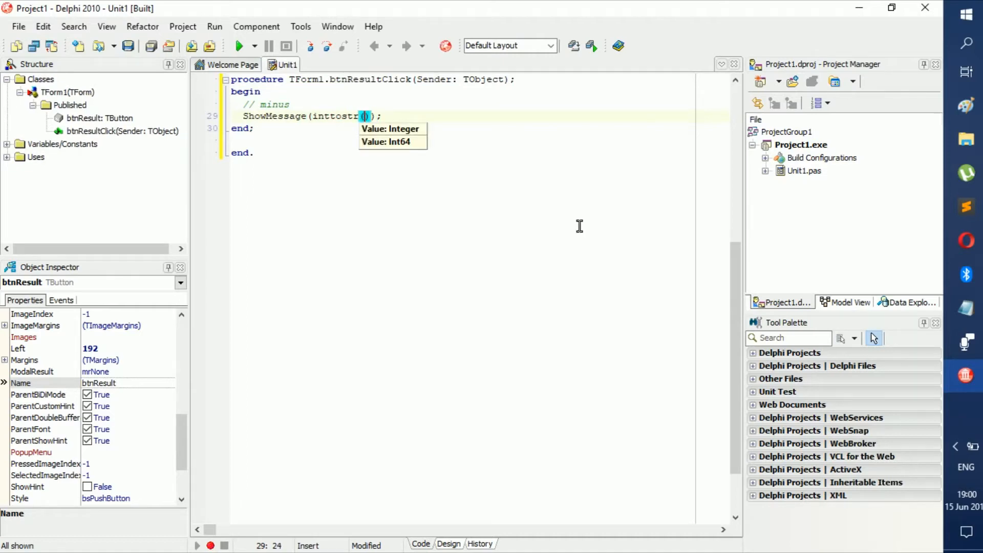
pyautogui.write('5-')
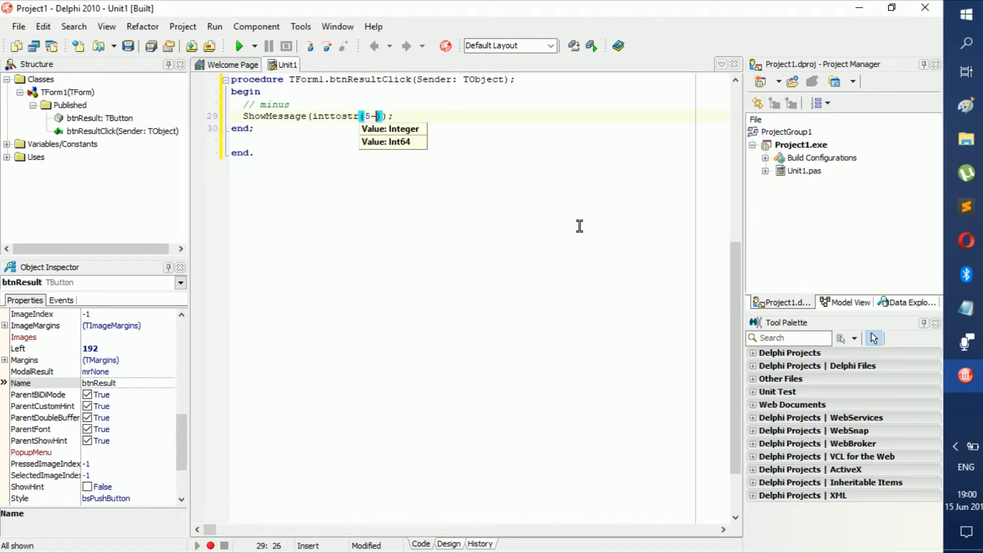
pyautogui.write('5')
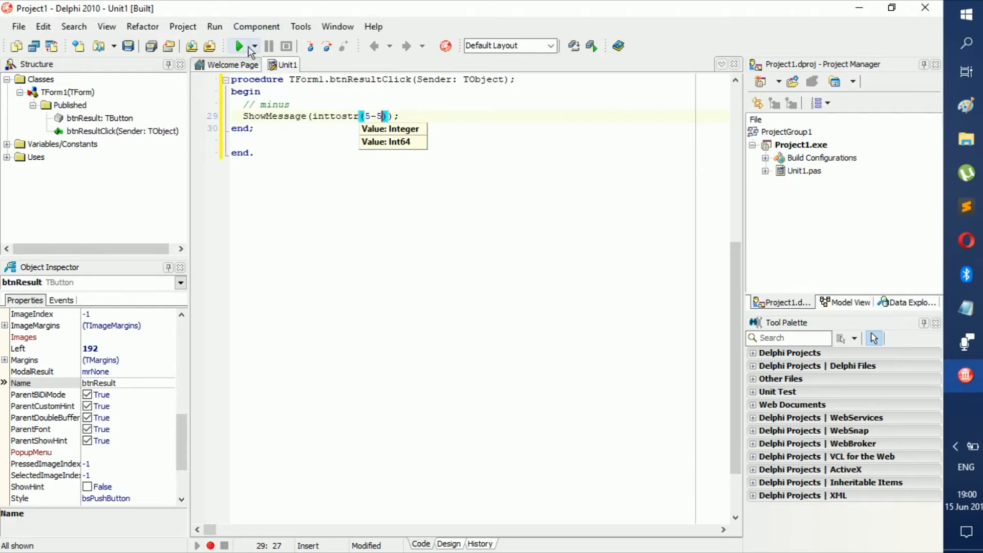
pyautogui.click(240, 46)
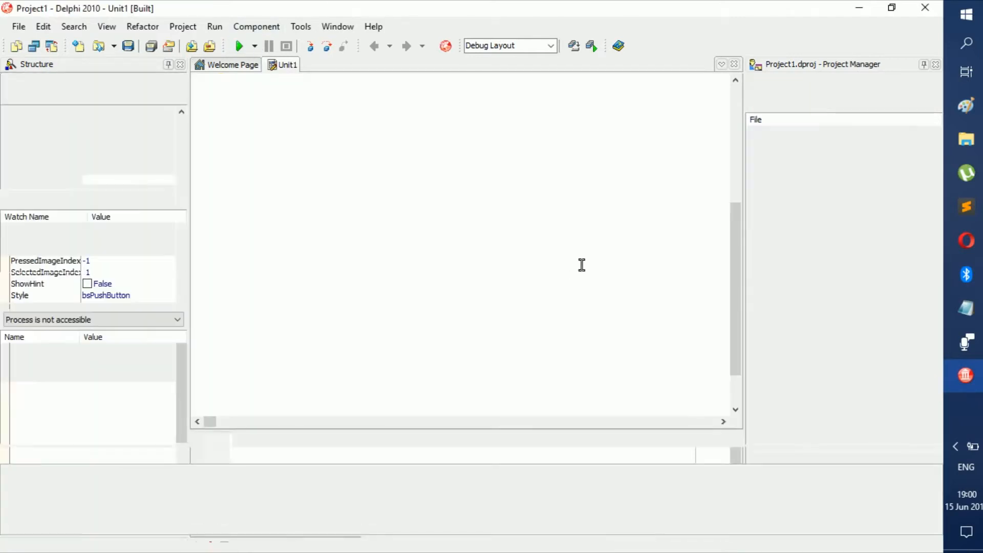
pyautogui.click(240, 46)
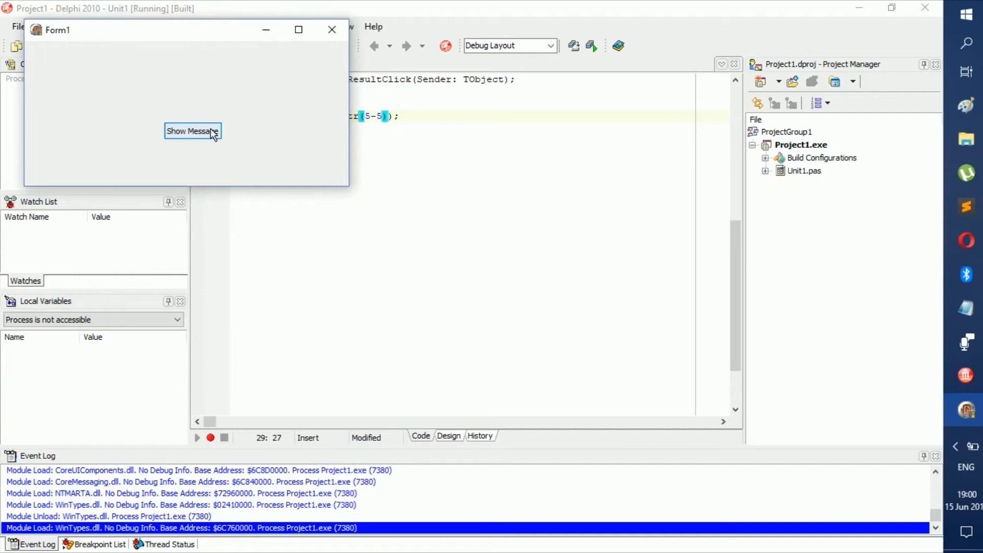
pyautogui.click(193, 131)
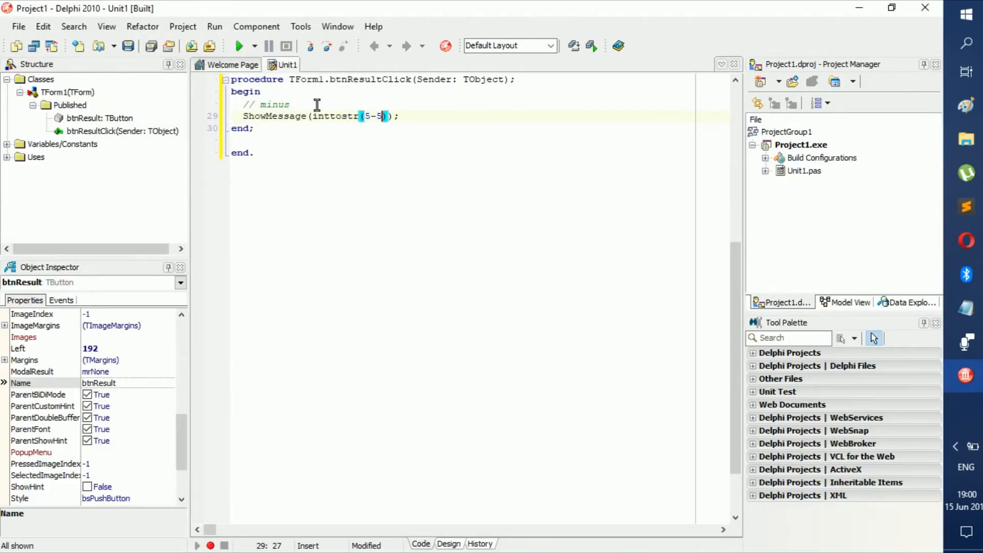
# Relabel the comment as times and change the expression to 5 * 5.
pyautogui.doubleClick(274, 104)
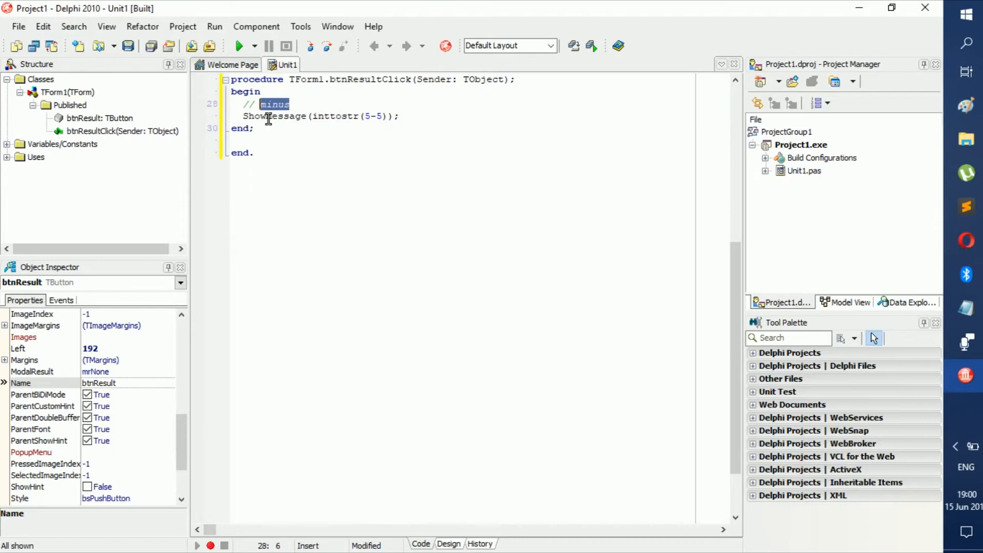
pyautogui.moveTo(420, 178)
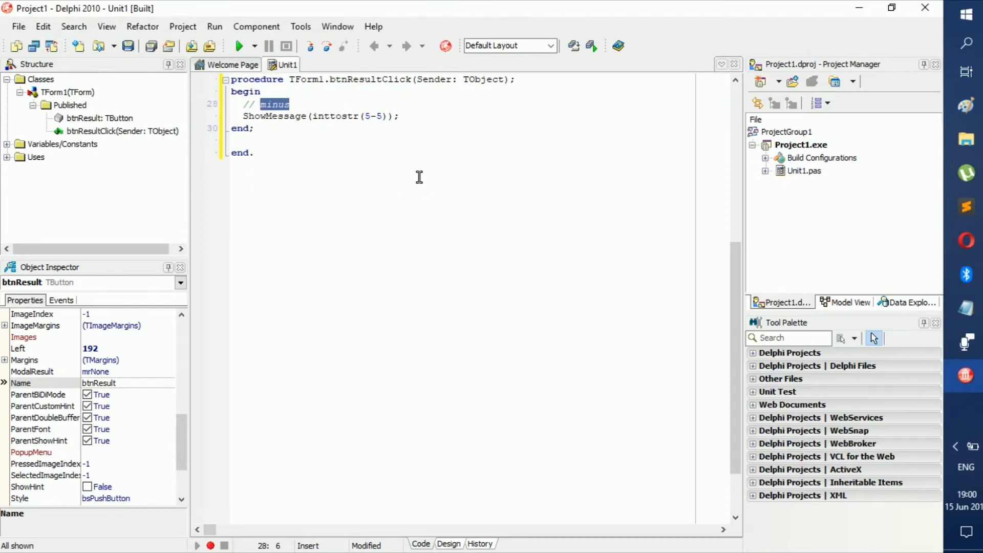
pyautogui.write('times')
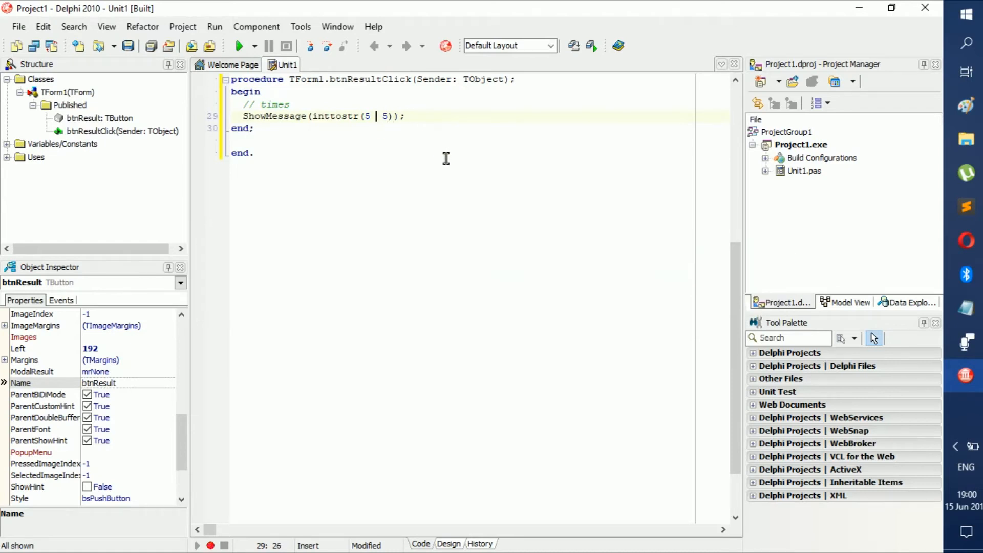
pyautogui.write('x')
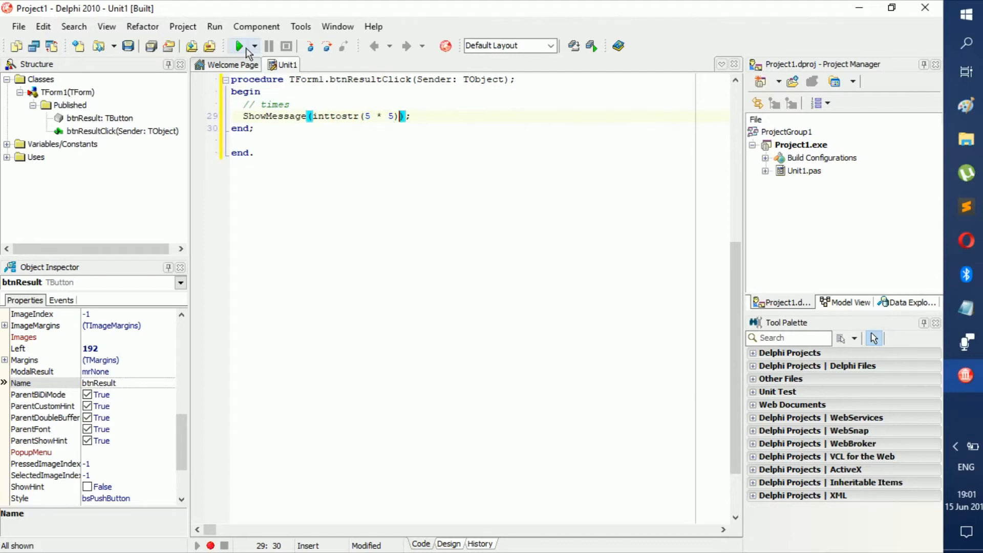
pyautogui.click(238, 47)
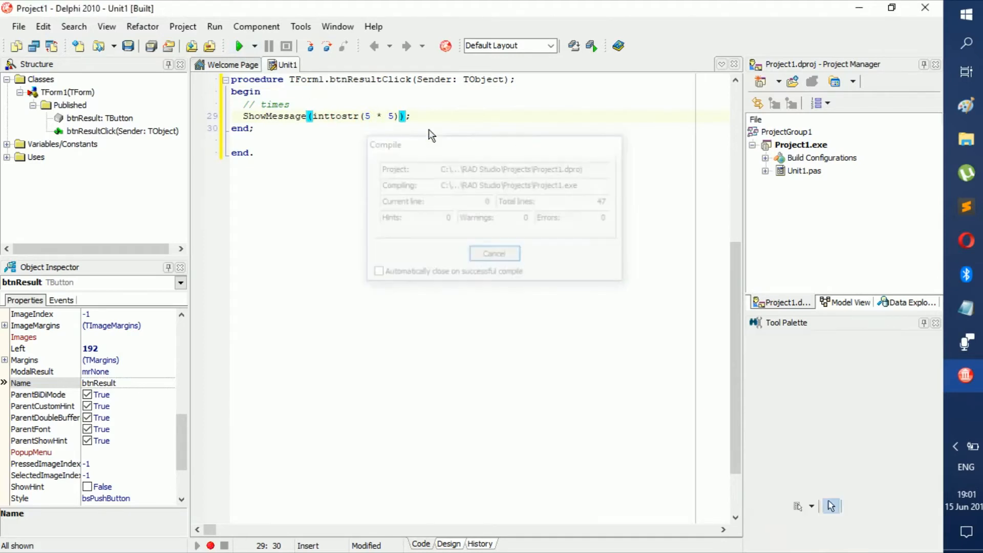
pyautogui.click(243, 46)
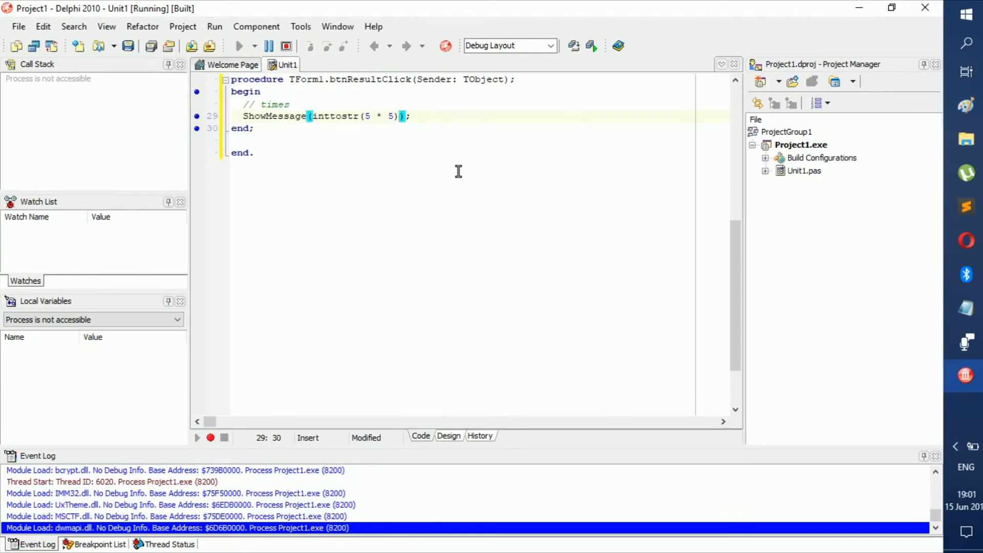
pyautogui.click(211, 150)
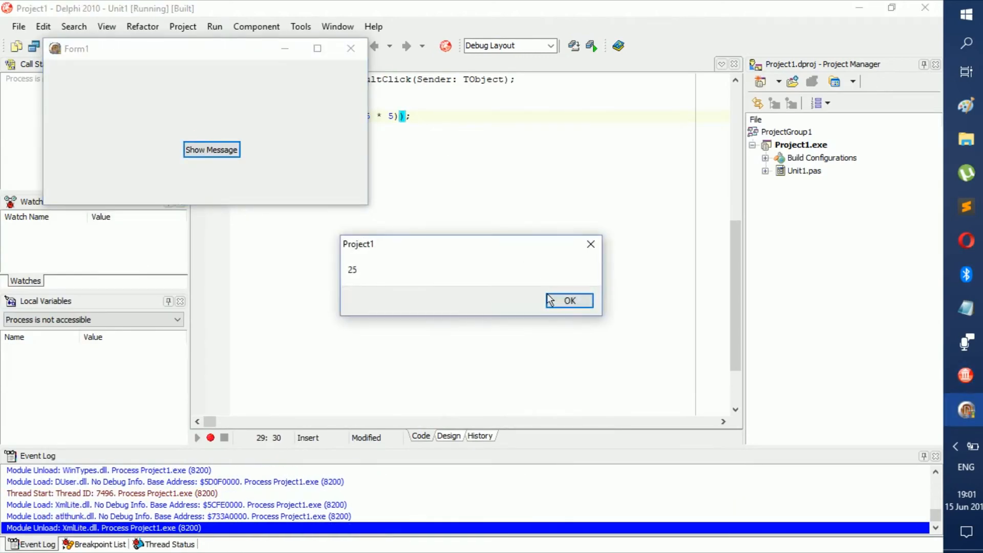
pyautogui.click(571, 300)
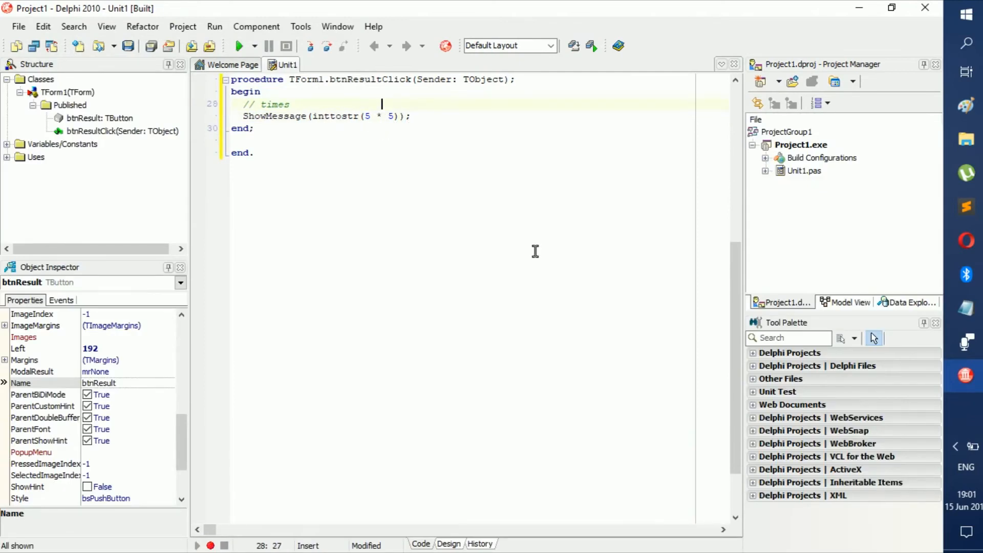
# Relabel the comment as divide and change the expression to 25 / 5.
pyautogui.click(289, 104)
pyautogui.write('d')
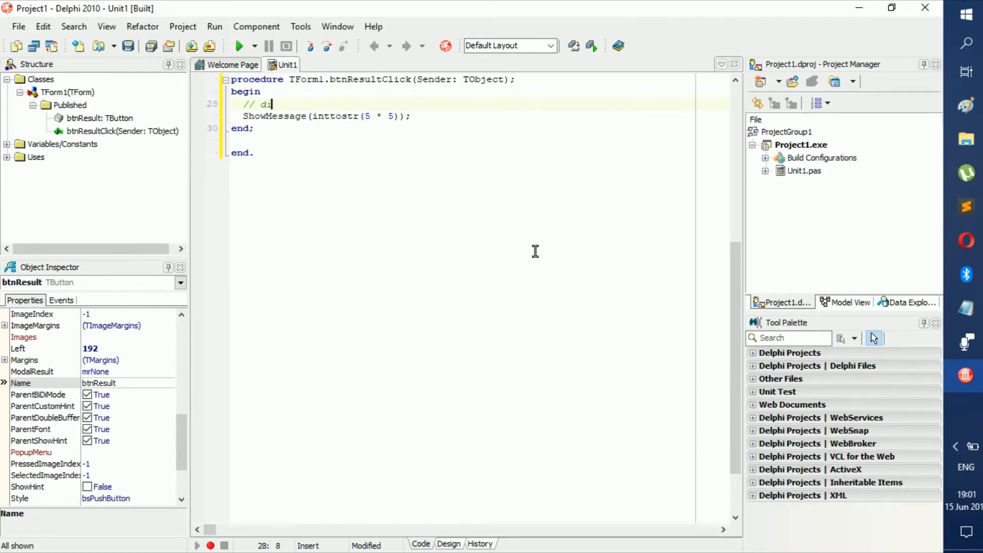
pyautogui.write('vide')
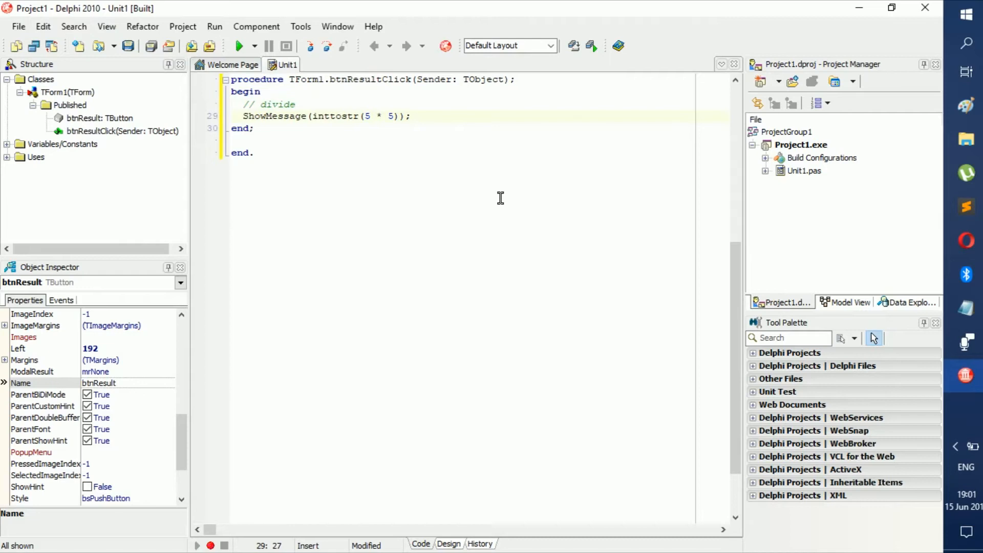
pyautogui.press('BackSpace')
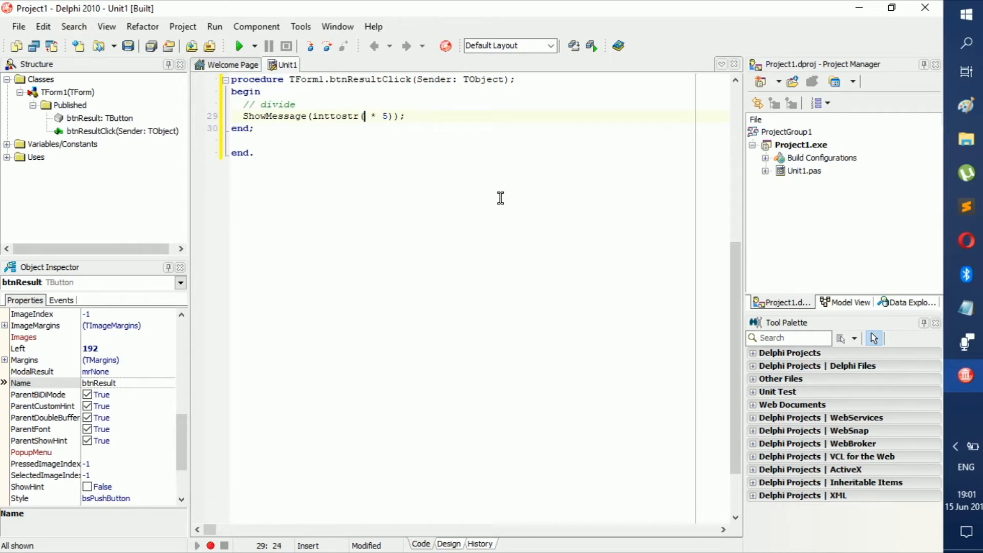
pyautogui.write('25')
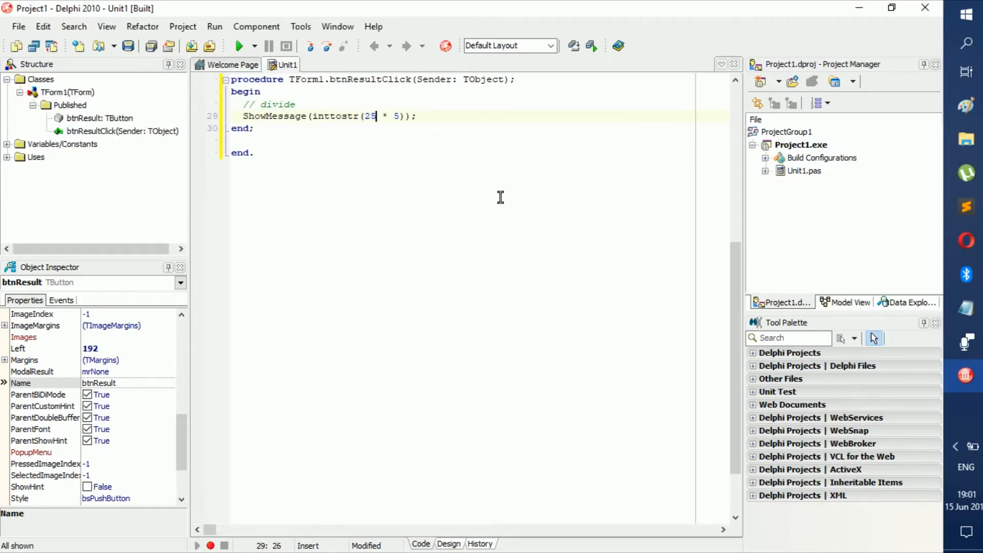
pyautogui.moveTo(239, 47)
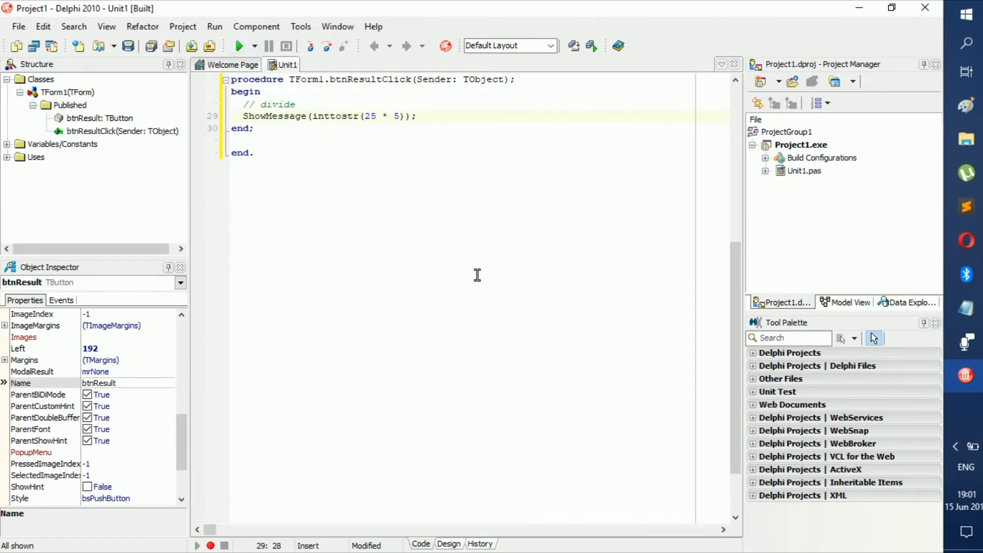
pyautogui.write('/')
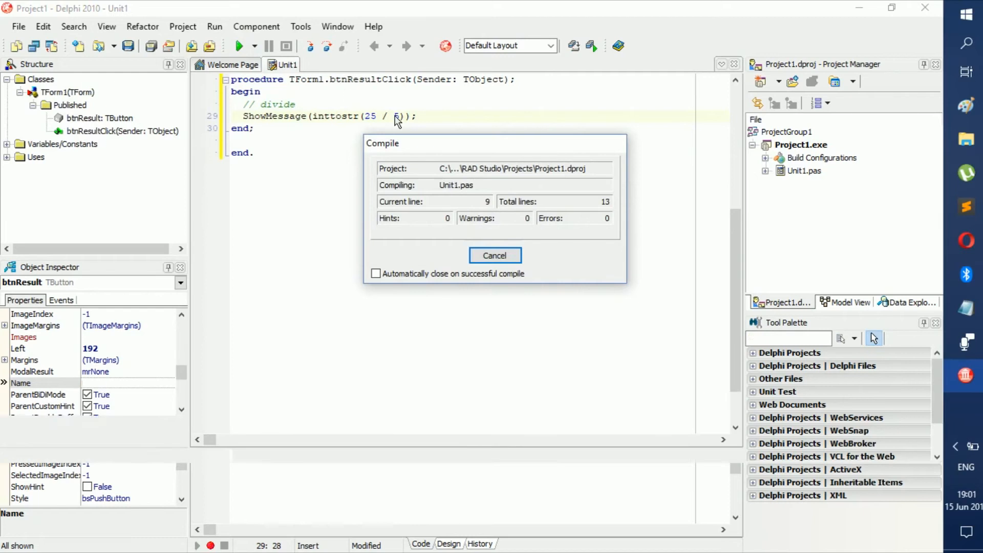
# After the IntToStr overload error on 25 / 5, change the operator to div.
pyautogui.click(496, 256)
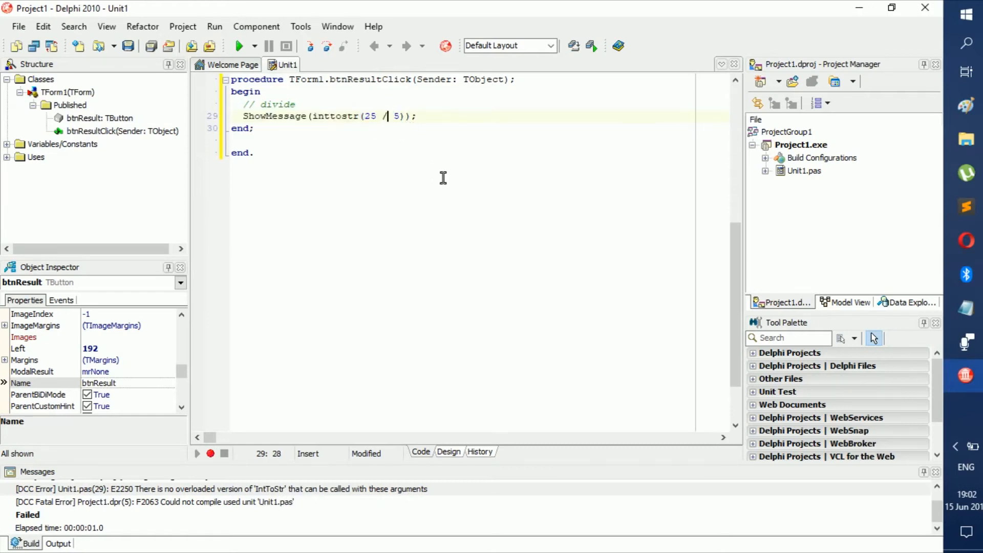
pyautogui.write('div')
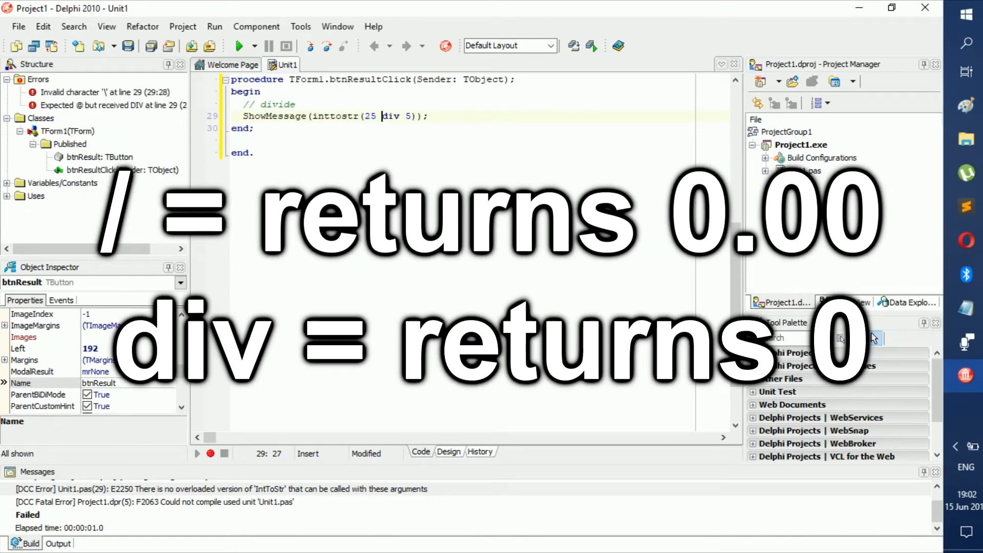
# Run the 25 div 5 version, see the message 5, and close the program.
pyautogui.click(238, 46)
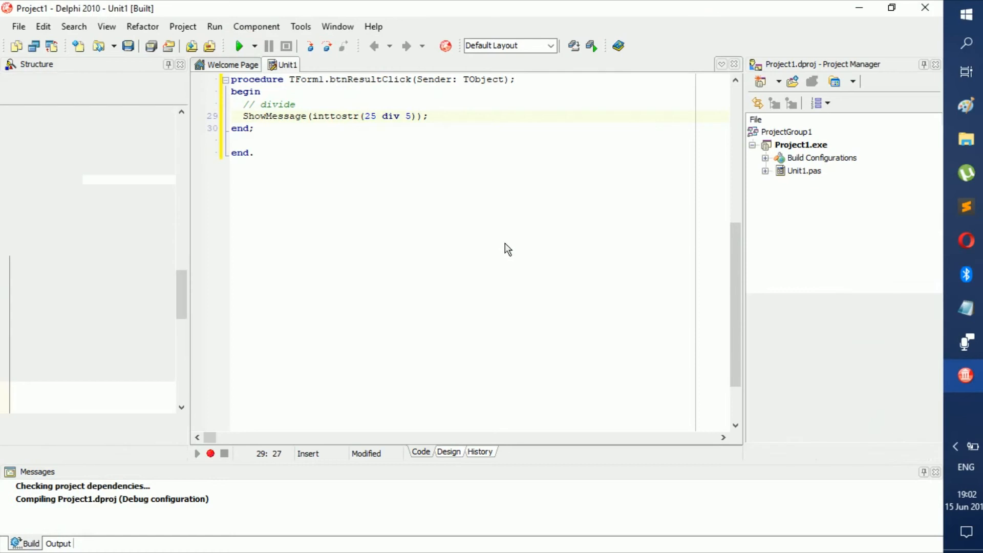
pyautogui.click(242, 46)
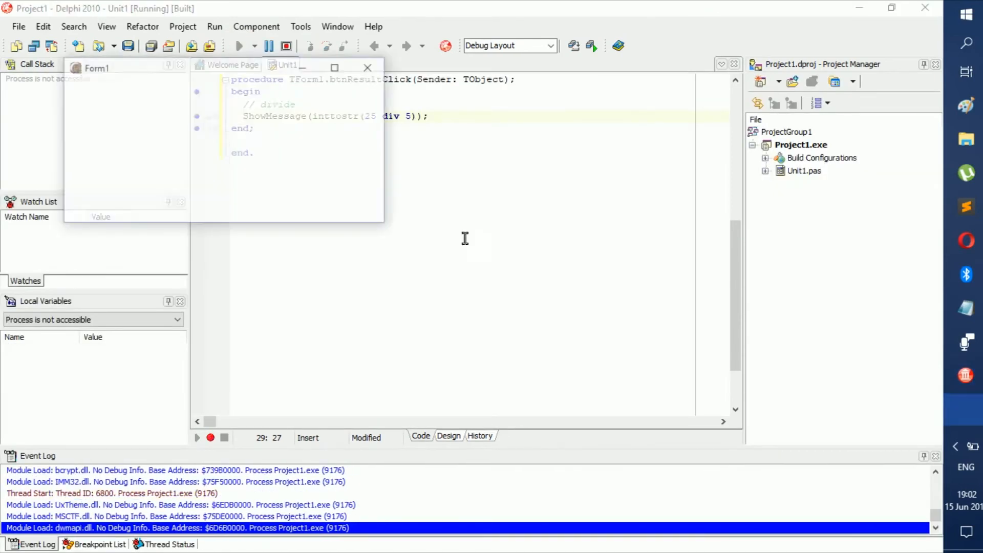
pyautogui.click(231, 168)
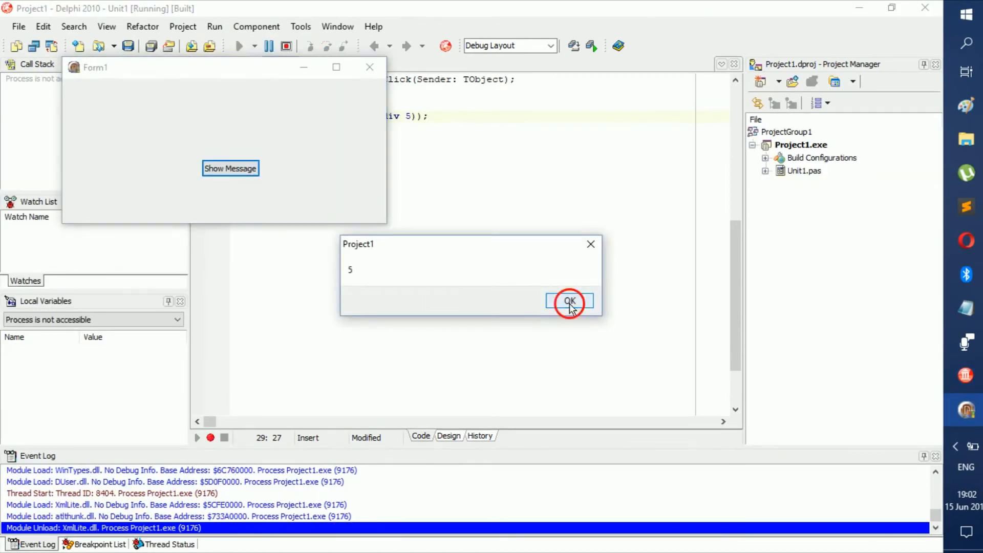
pyautogui.click(570, 301)
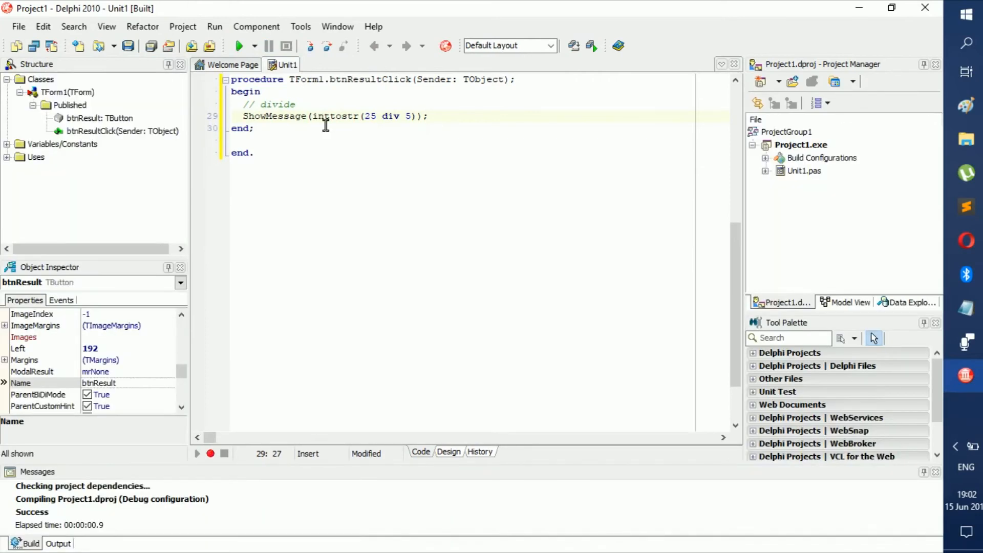
# Select div for replacement with '/', running once more and dismissing the 5 message.
pyautogui.click(347, 115)
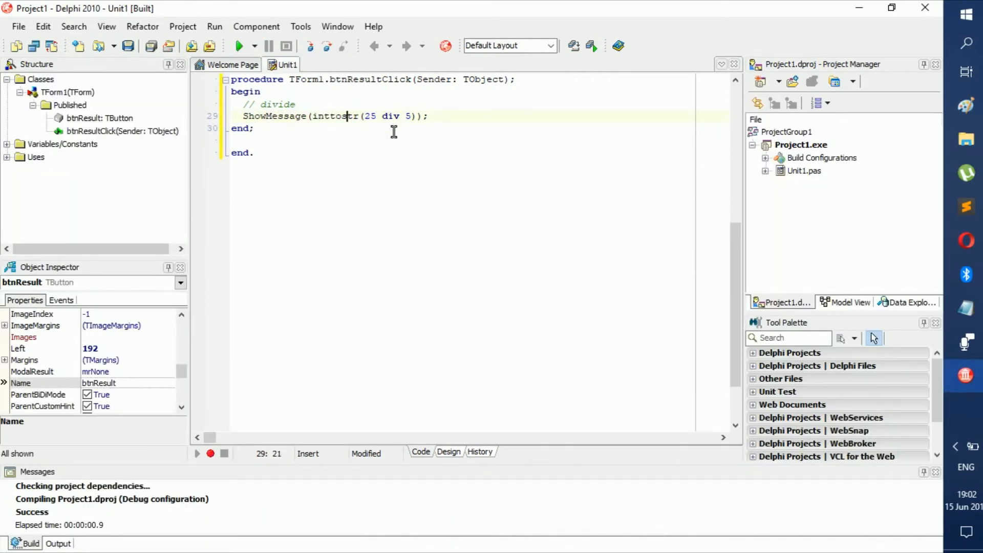
pyautogui.doubleClick(391, 116)
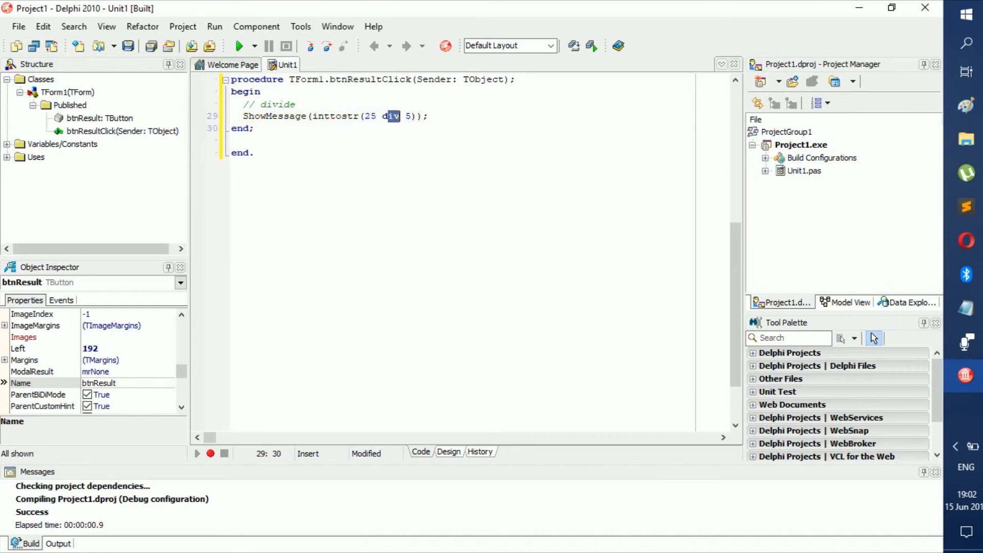
pyautogui.click(241, 46)
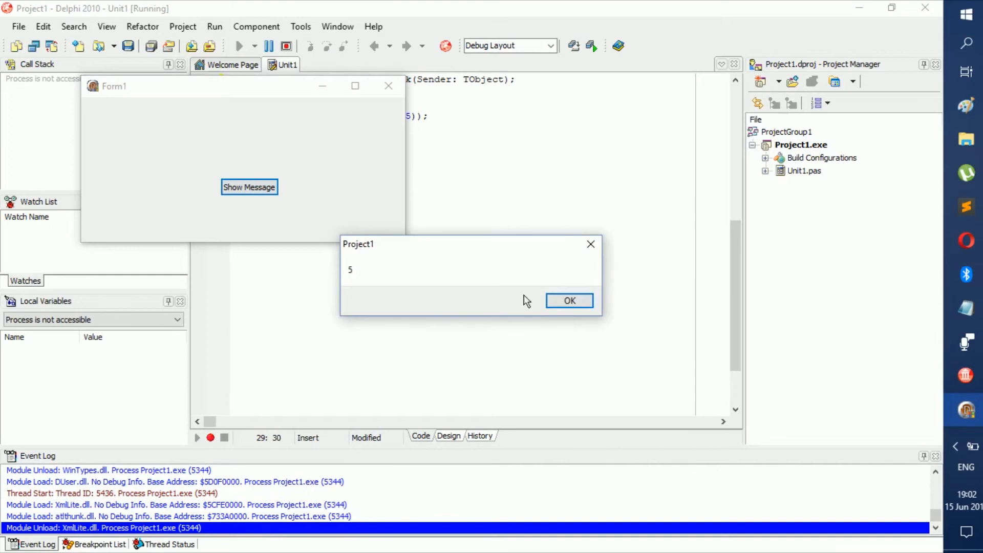
pyautogui.click(569, 300)
pyautogui.write('/')
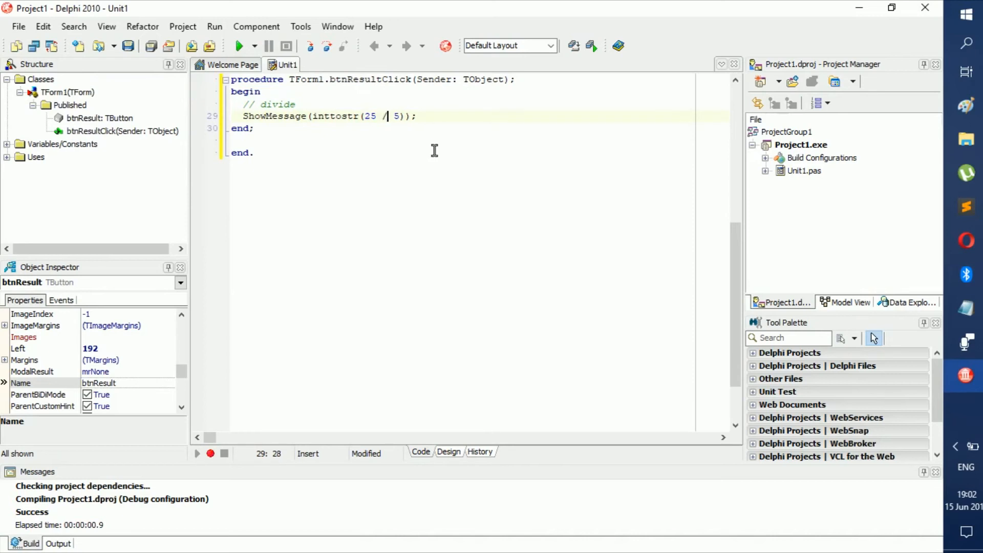
# After the failed IntToStr compile, convert 25 / 5 with FloatToStr instead.
pyautogui.click(240, 46)
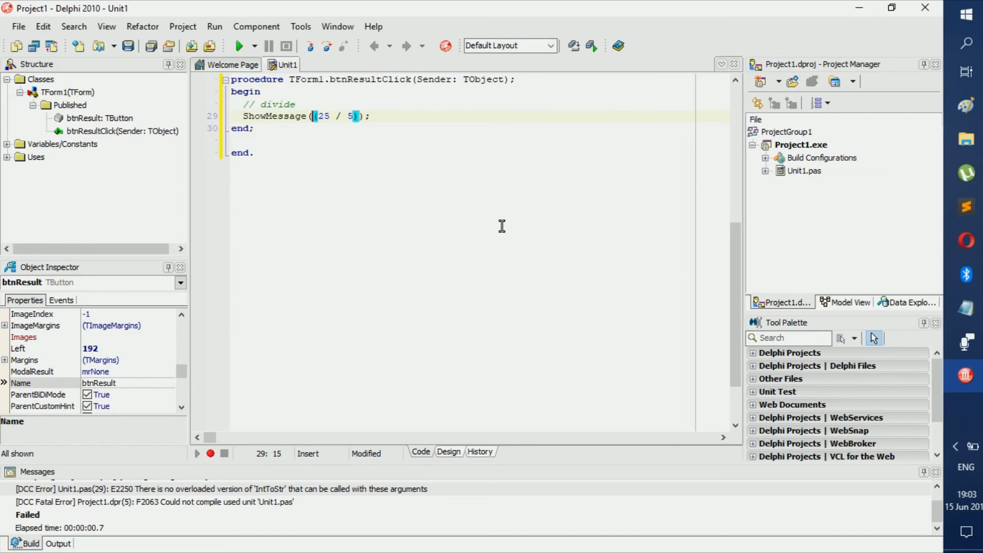
pyautogui.write('f')
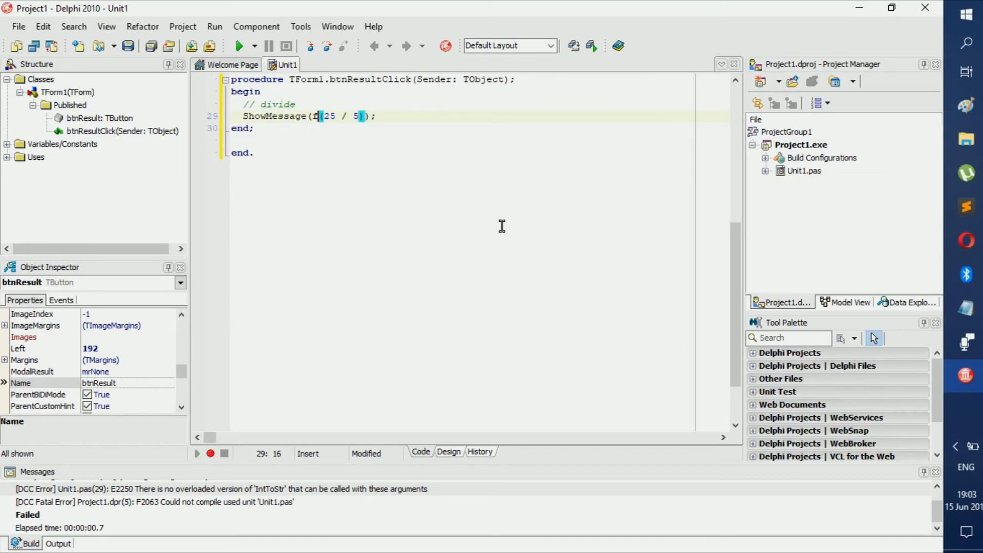
pyautogui.write('l')
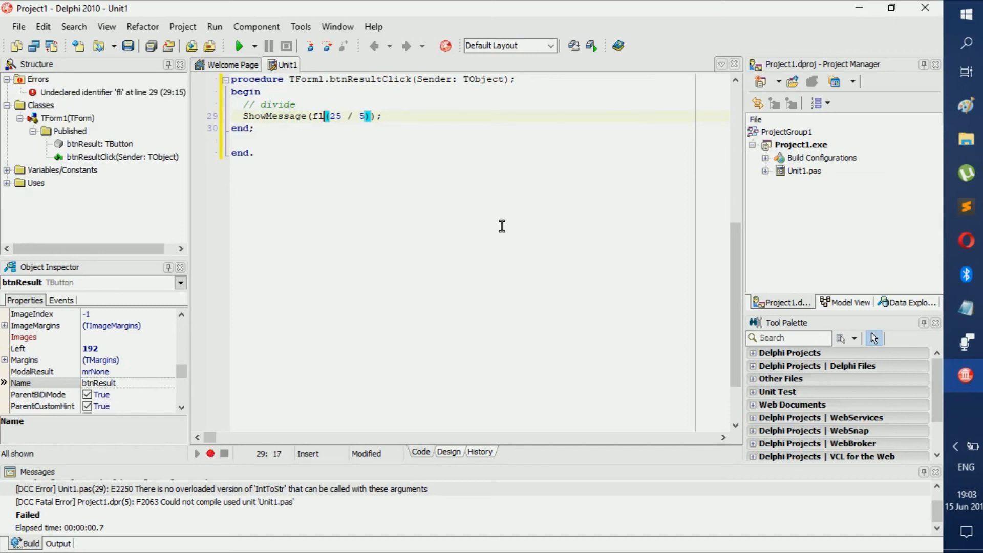
pyautogui.write('oatToStr')
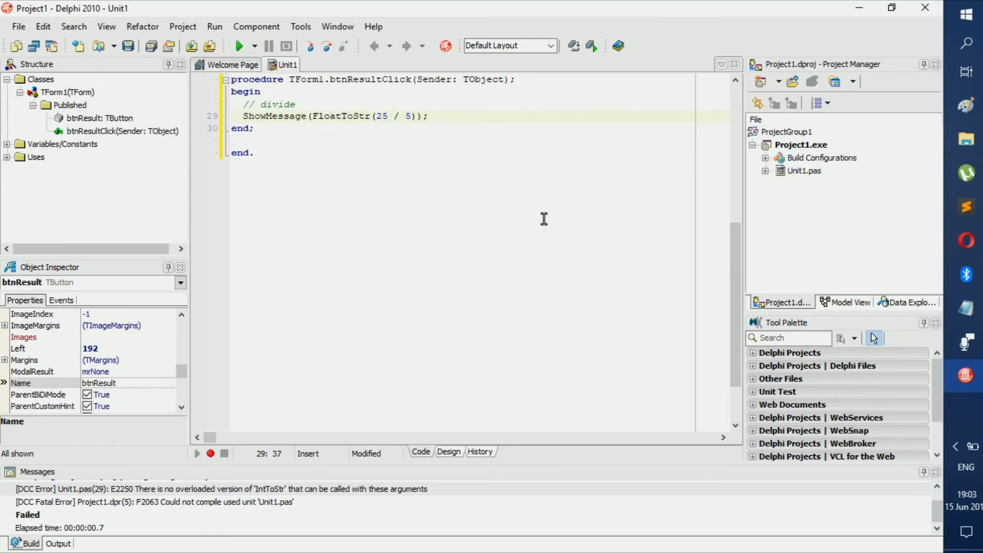
# Add the comment '//5.0' beside the ShowMessage(FloatToStr(...)) line and run the program.
pyautogui.write('//')
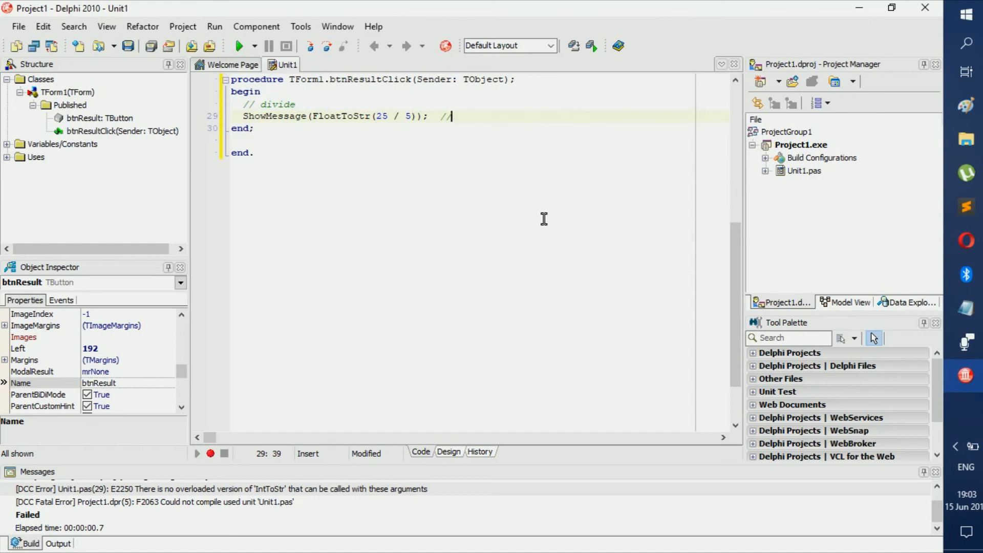
pyautogui.write('5.67')
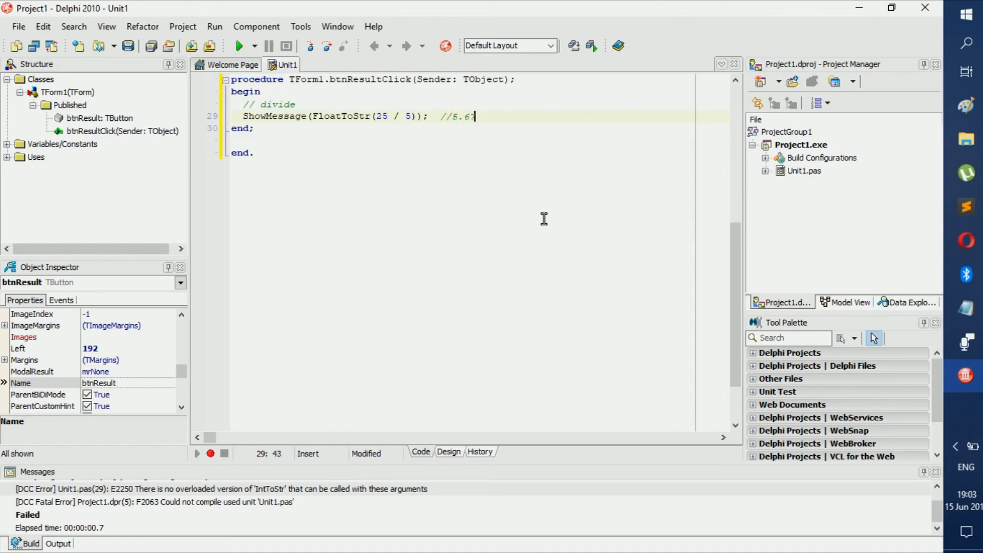
pyautogui.press('BackSpace')
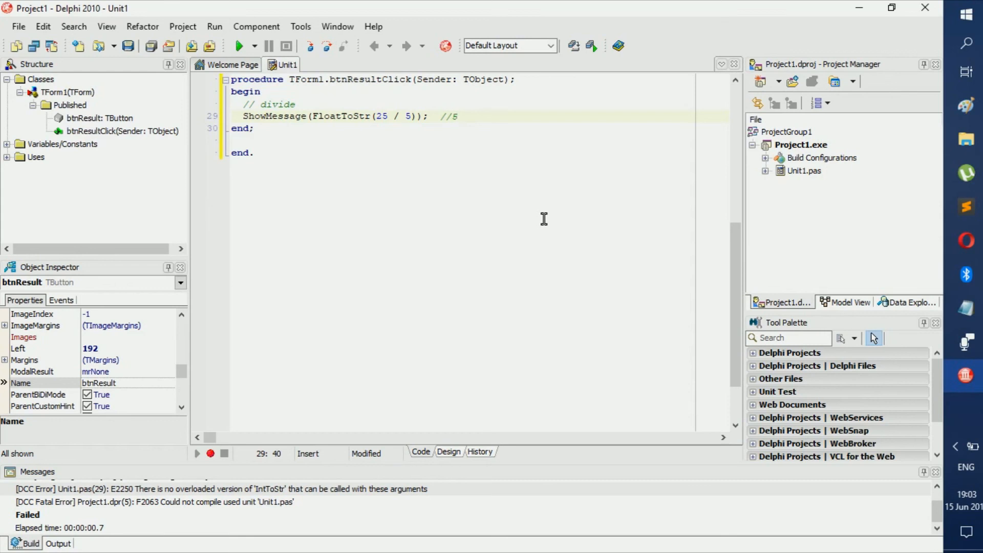
pyautogui.write('.0')
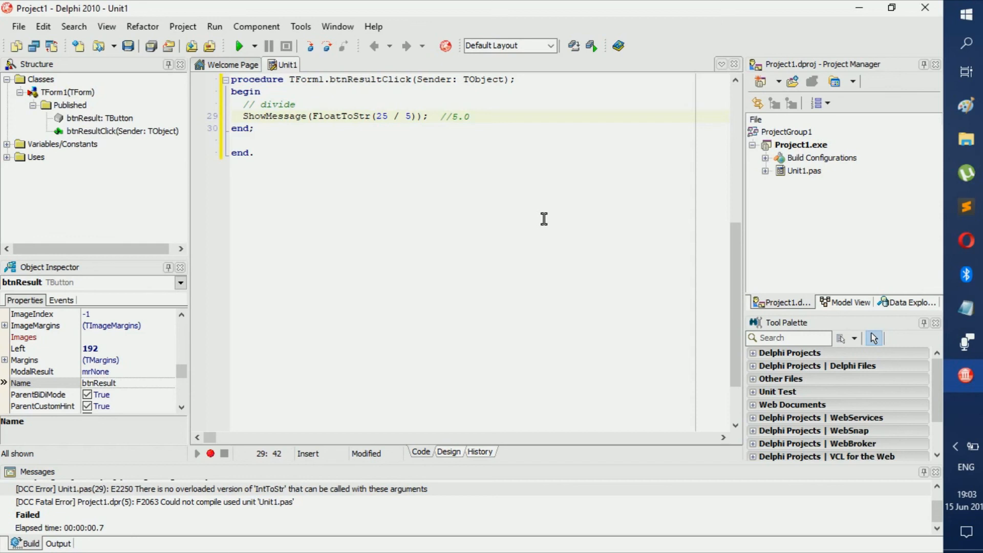
pyautogui.press('BackSpace')
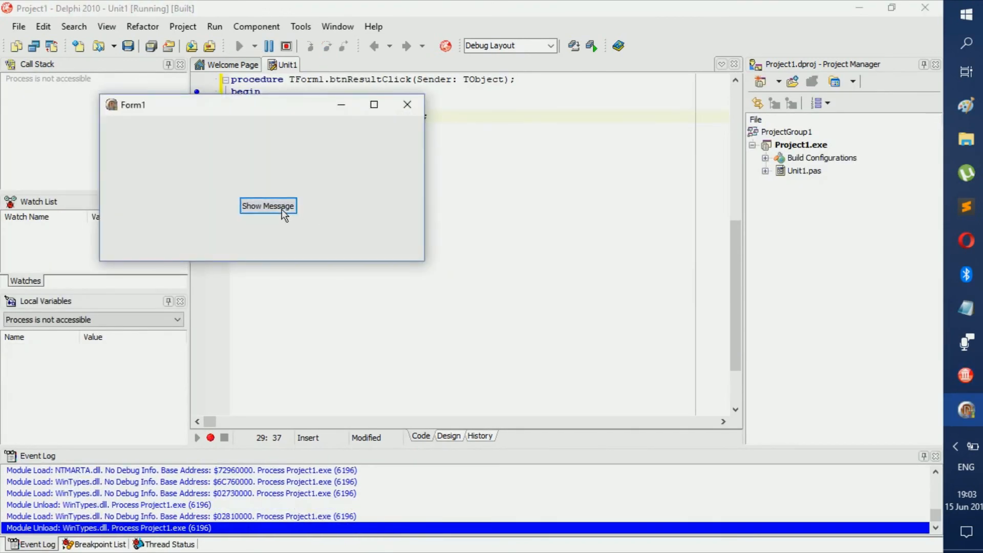
# Show the division result message, which reads 5, and dismiss it.
pyautogui.click(269, 206)
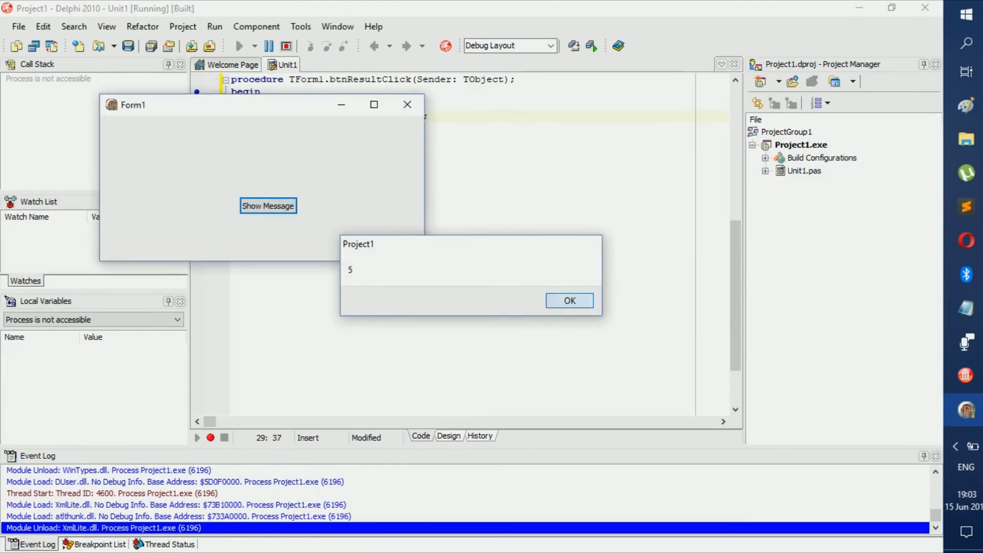
pyautogui.click(569, 300)
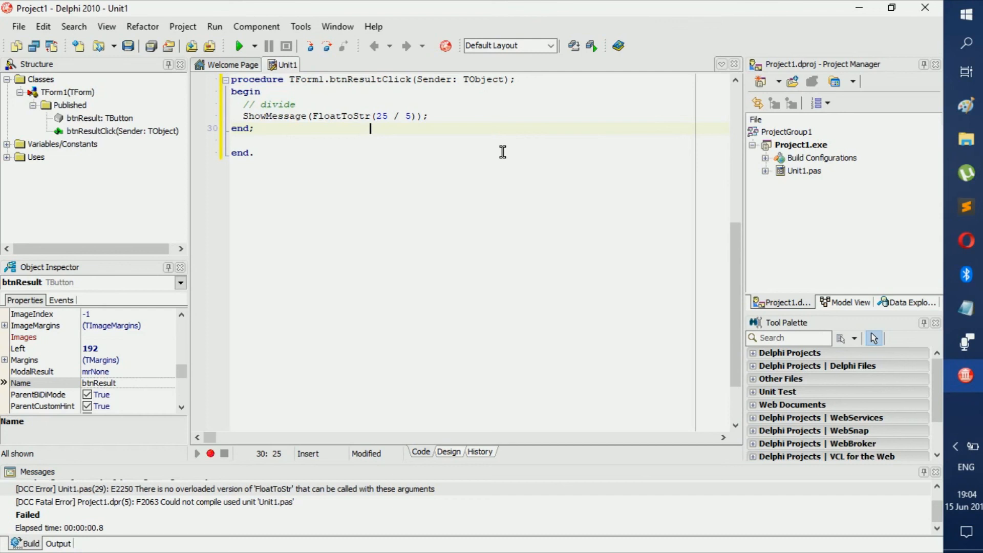
pyautogui.moveTo(622, 135)
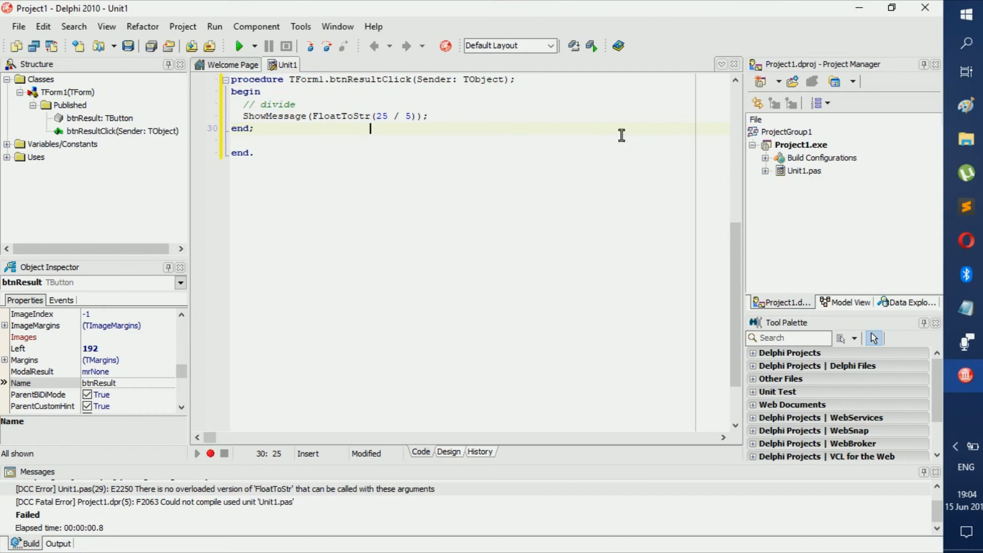
pyautogui.moveTo(912, 345)
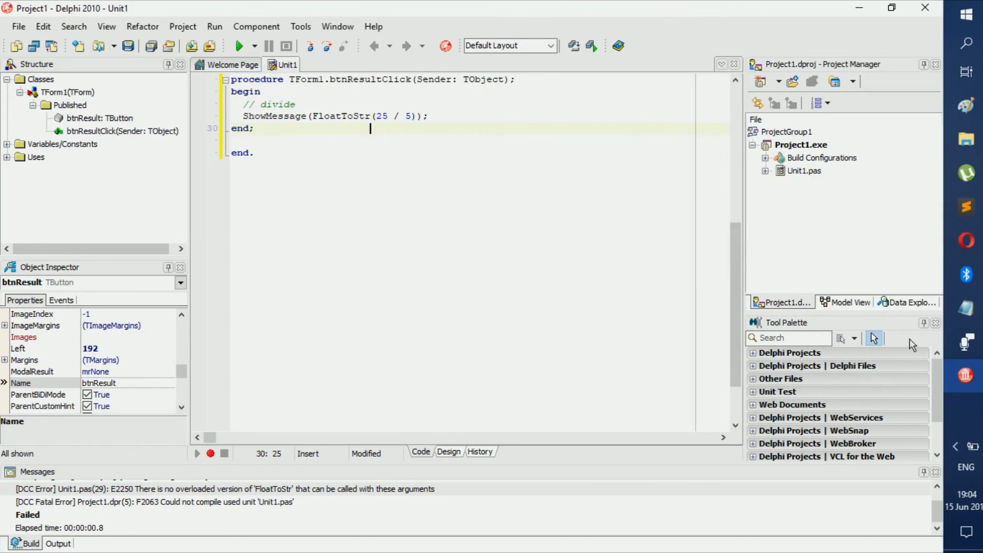